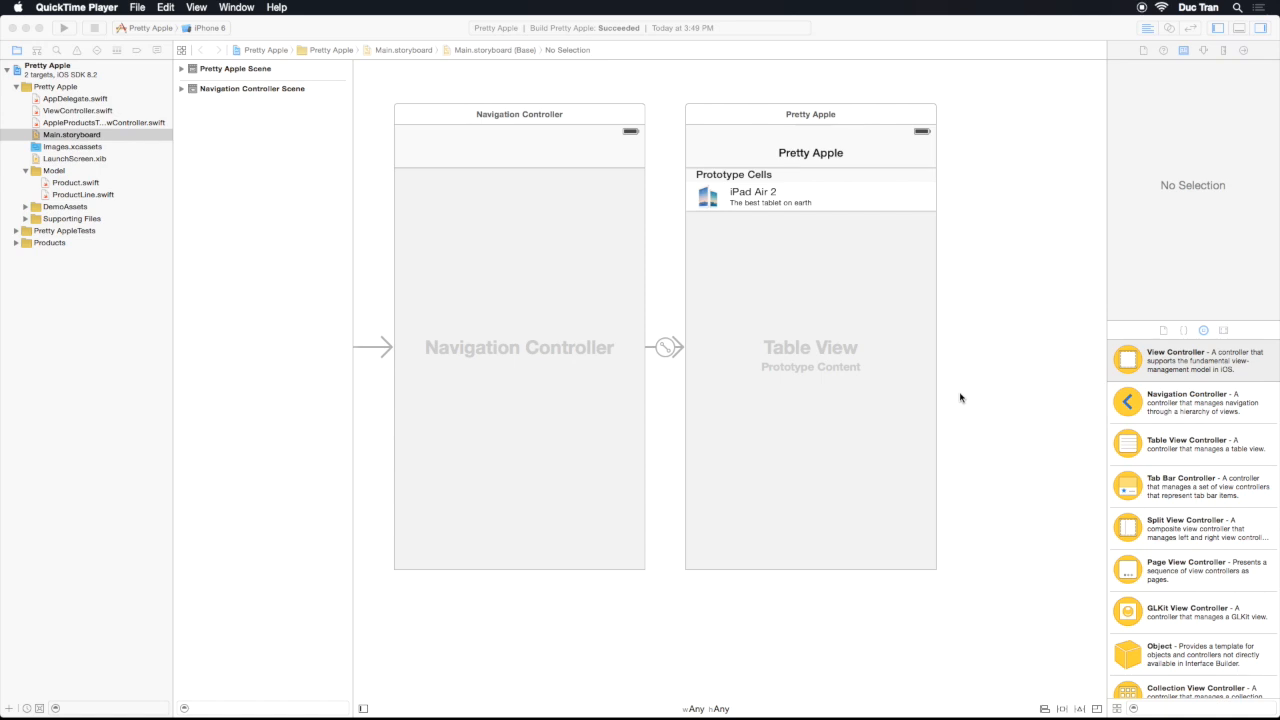
Drop a Table View Controller onto the storyboard canvas and select its controller icon
scroll(down, 3)
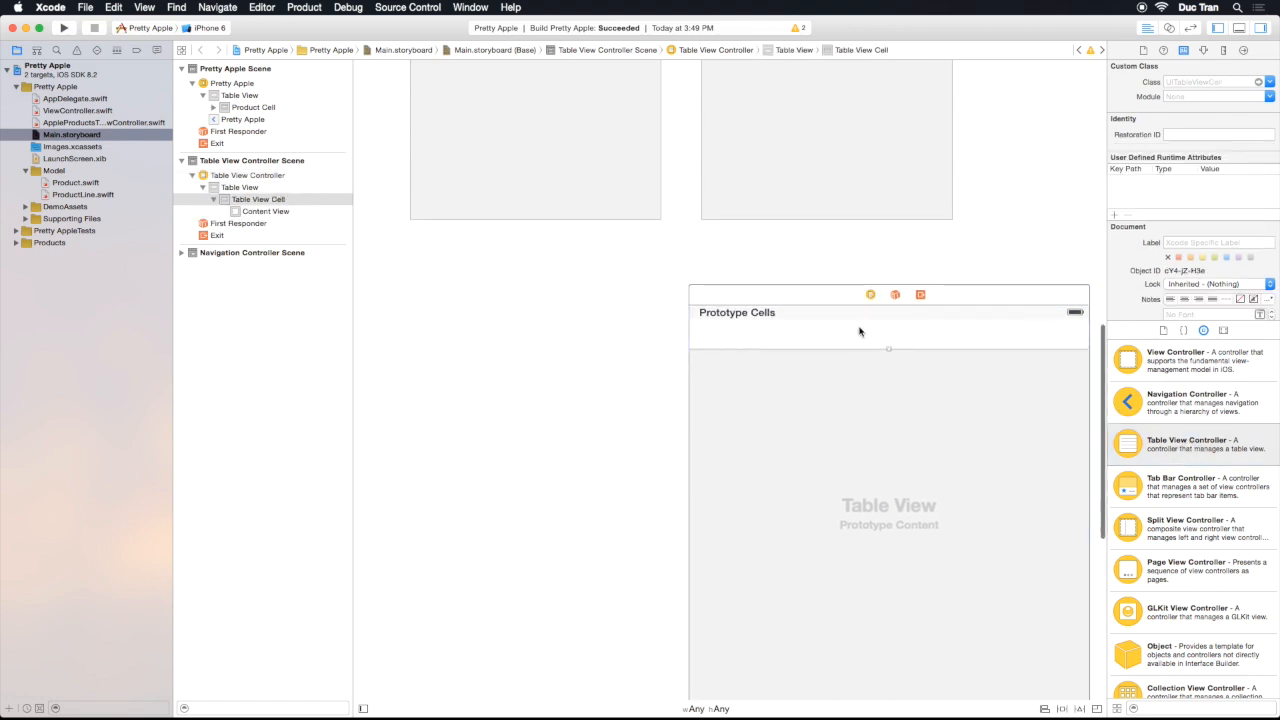
mouse_move(870, 294)
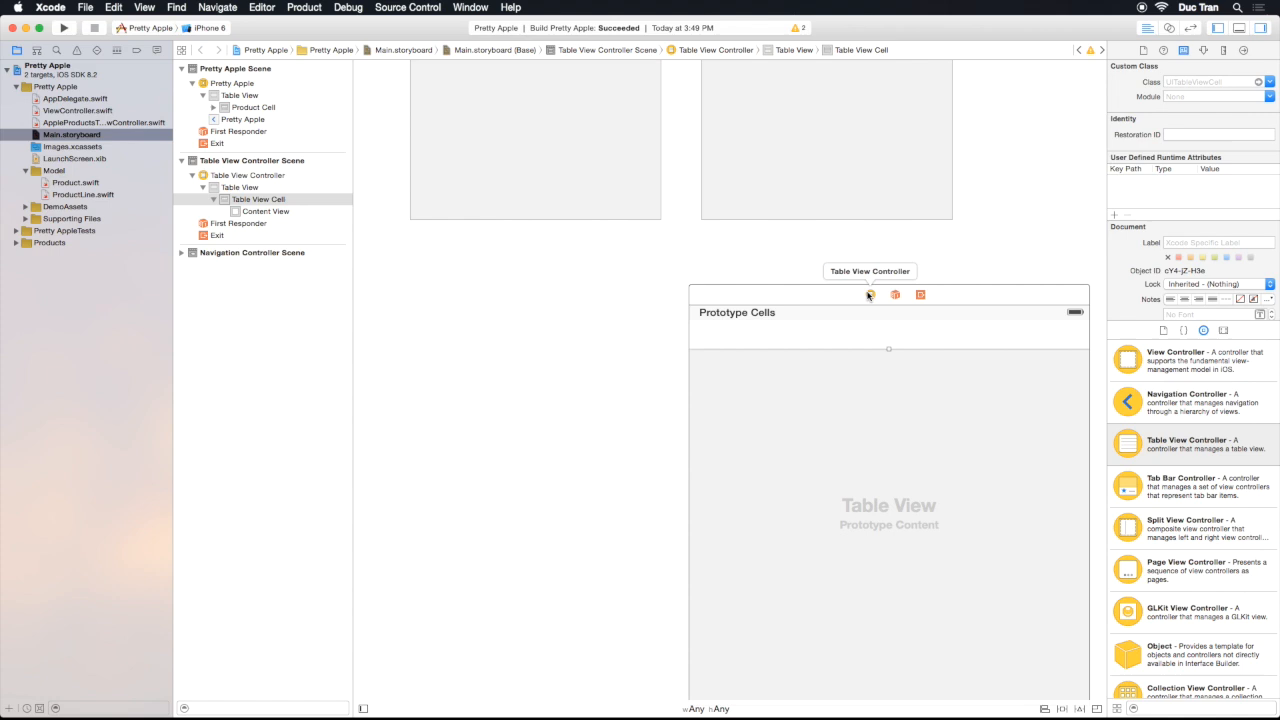
click(870, 294)
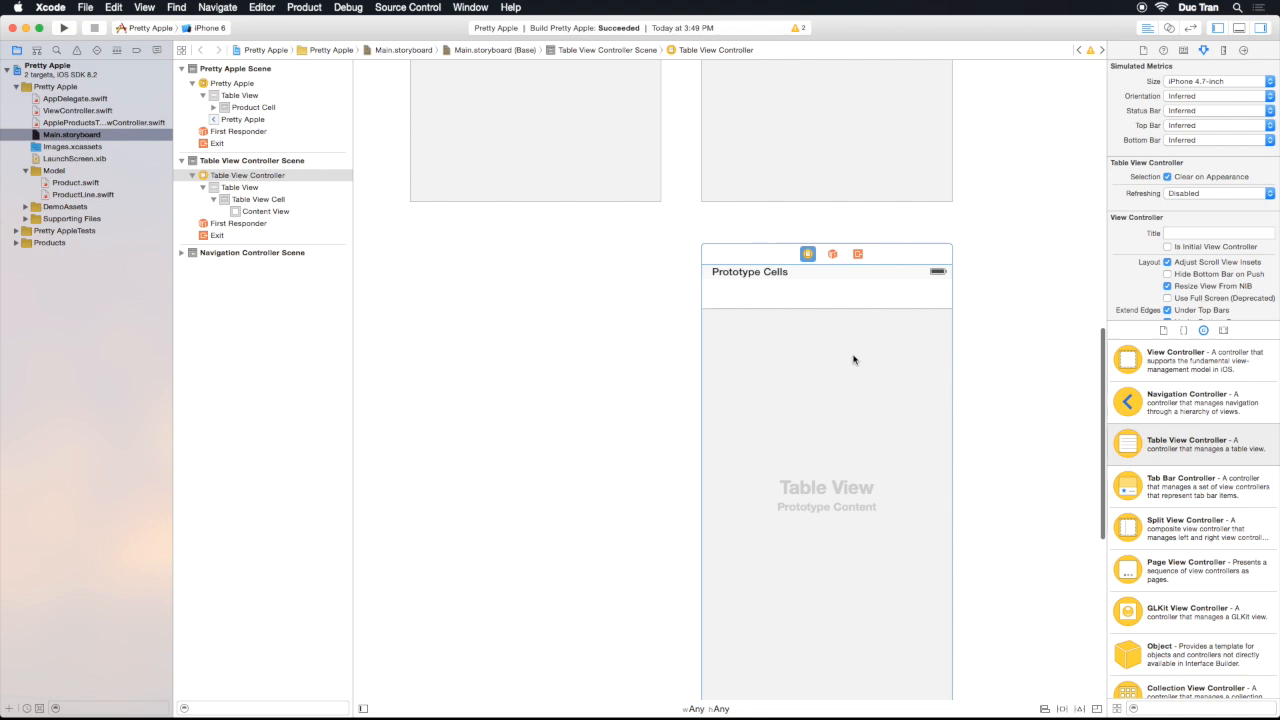
click(234, 187)
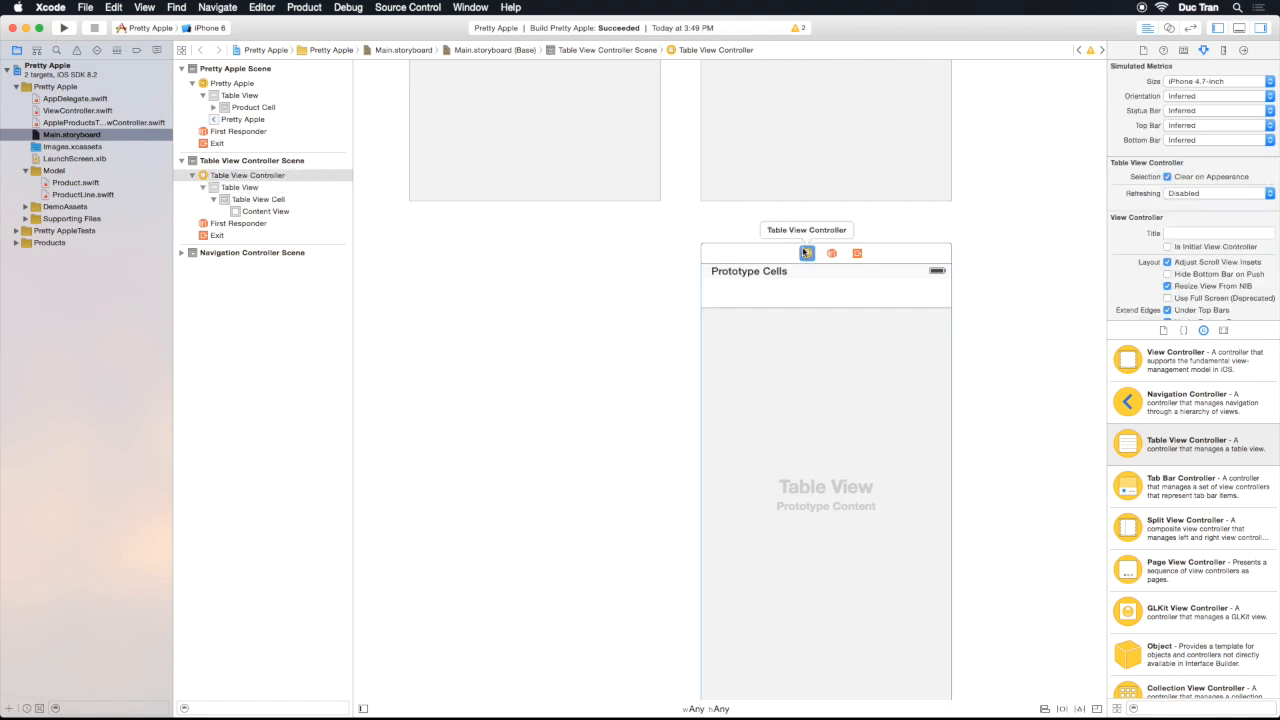
Inspect the Pretty Apple scene's table view and its 'Pretty Apple' navigation title
click(806, 253)
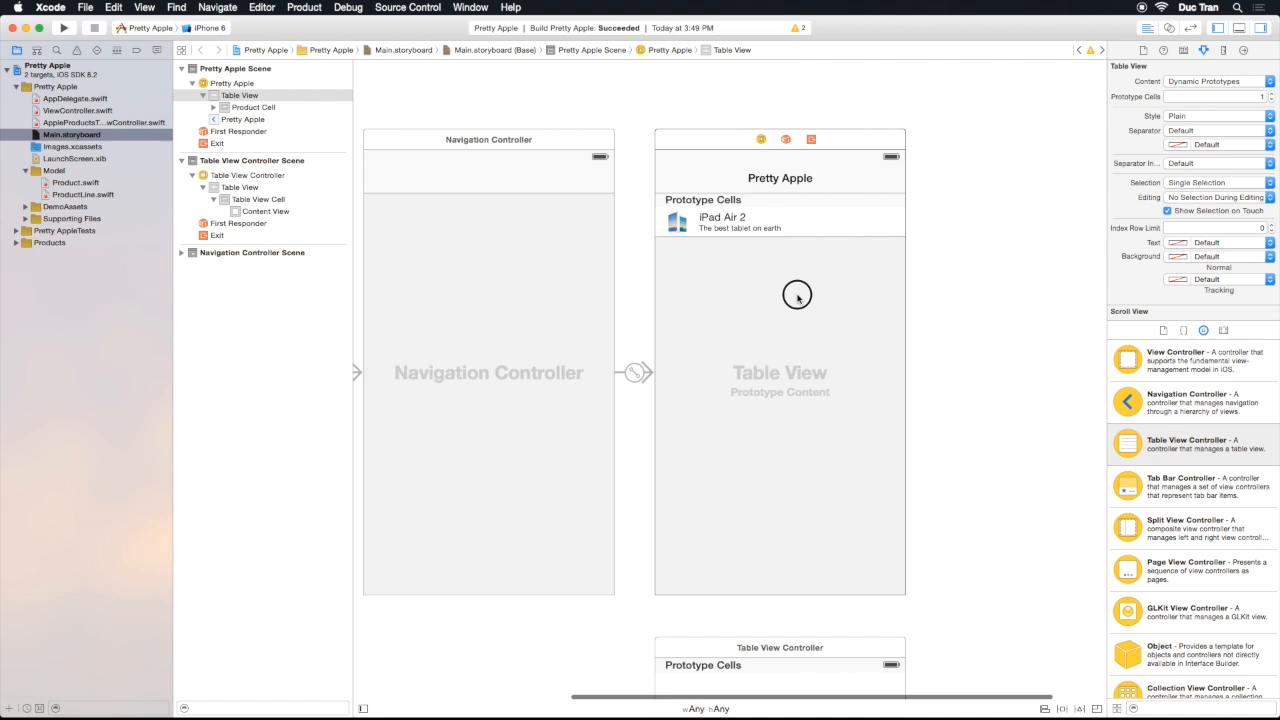
click(836, 305)
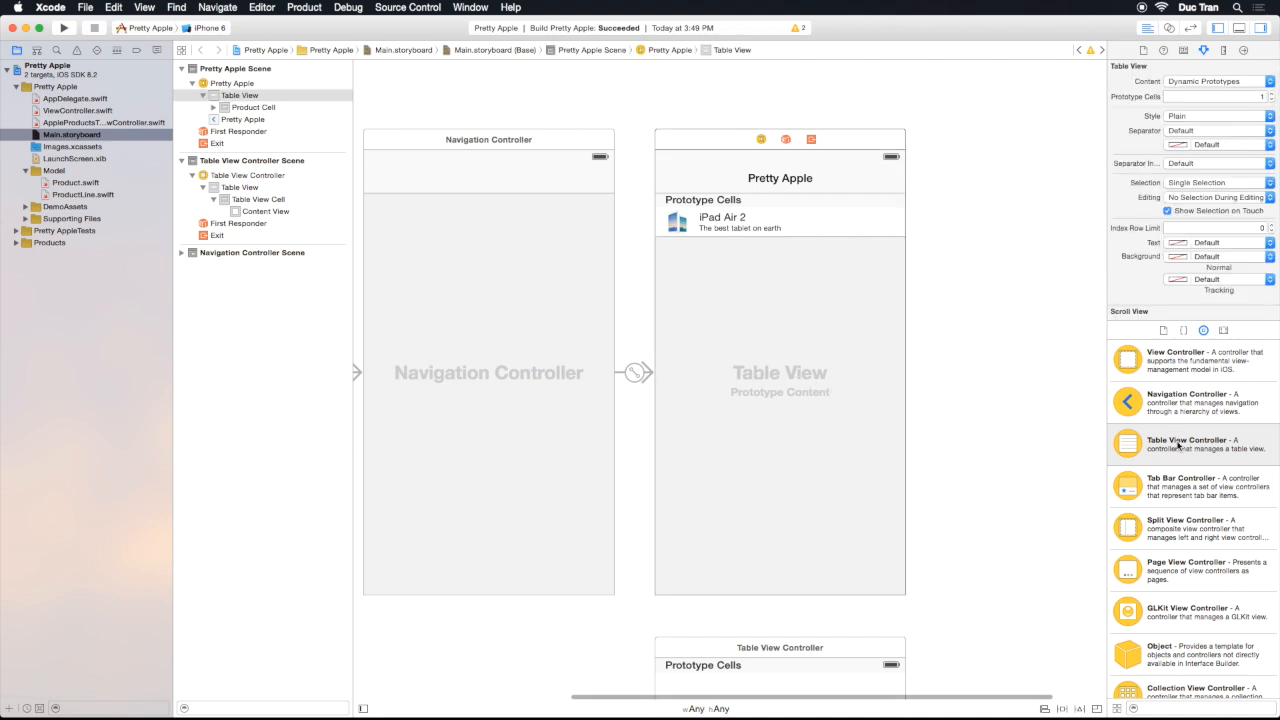
click(238, 95)
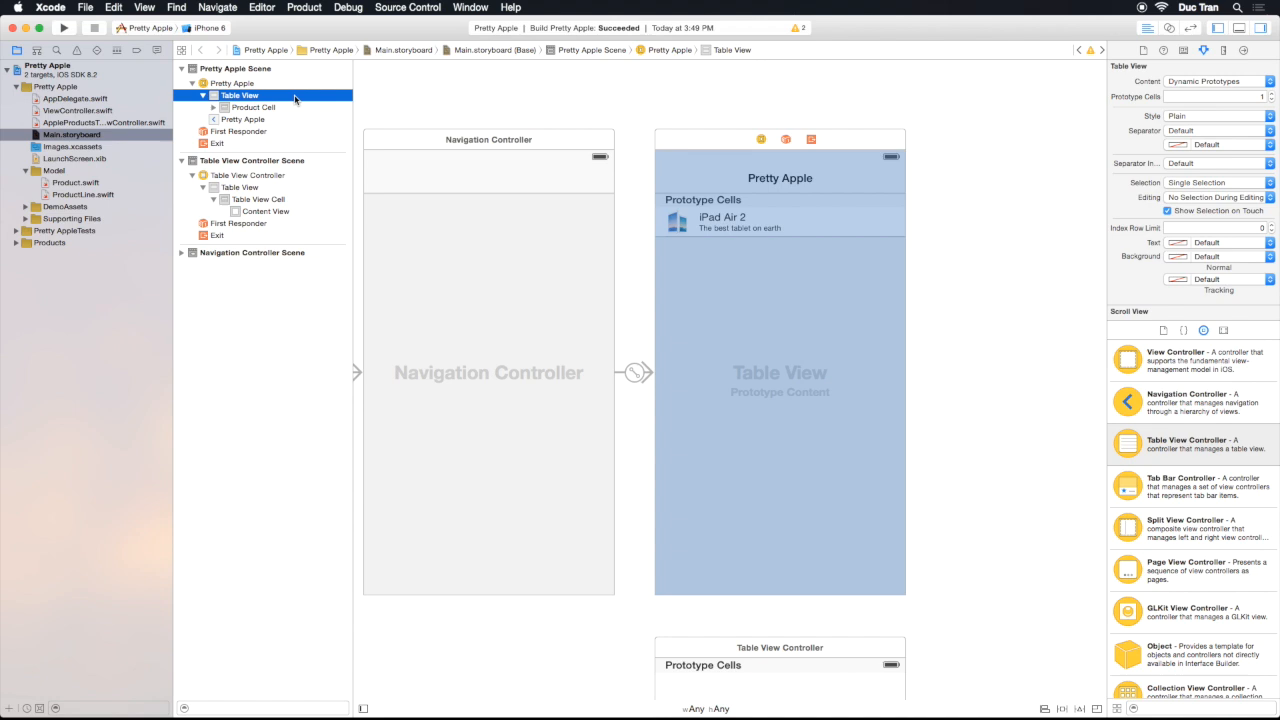
click(800, 560)
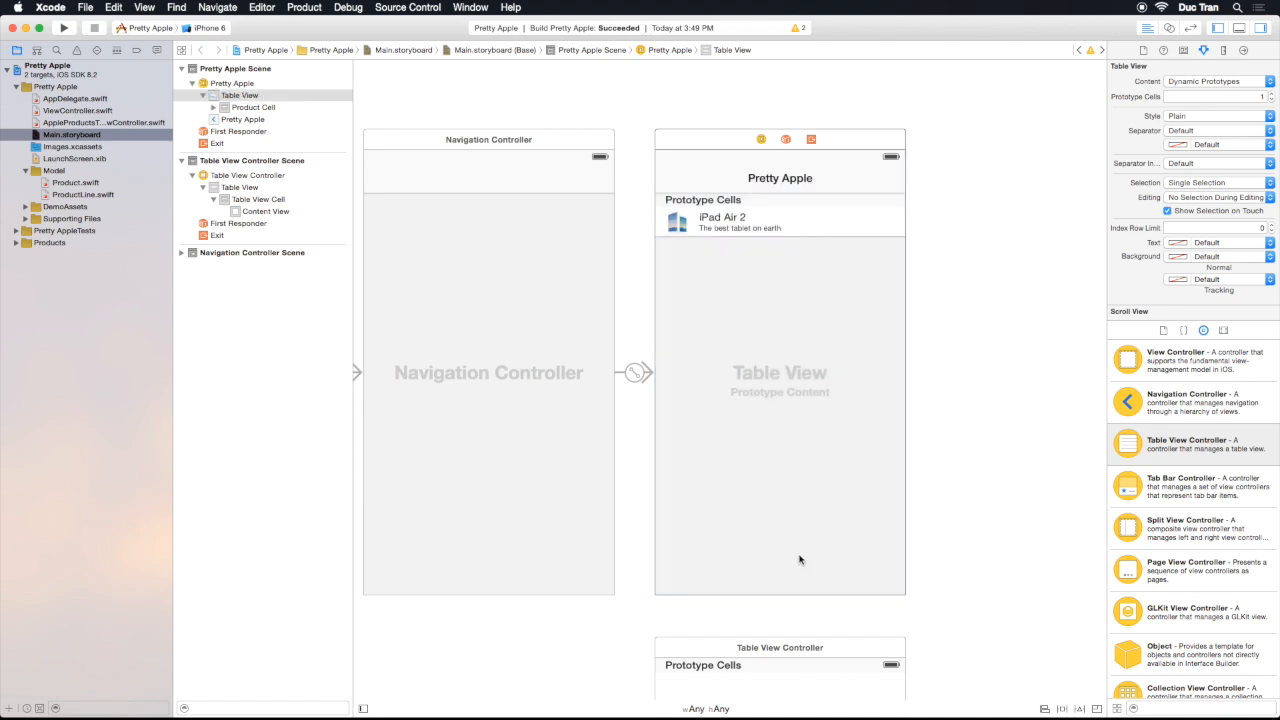
click(780, 178)
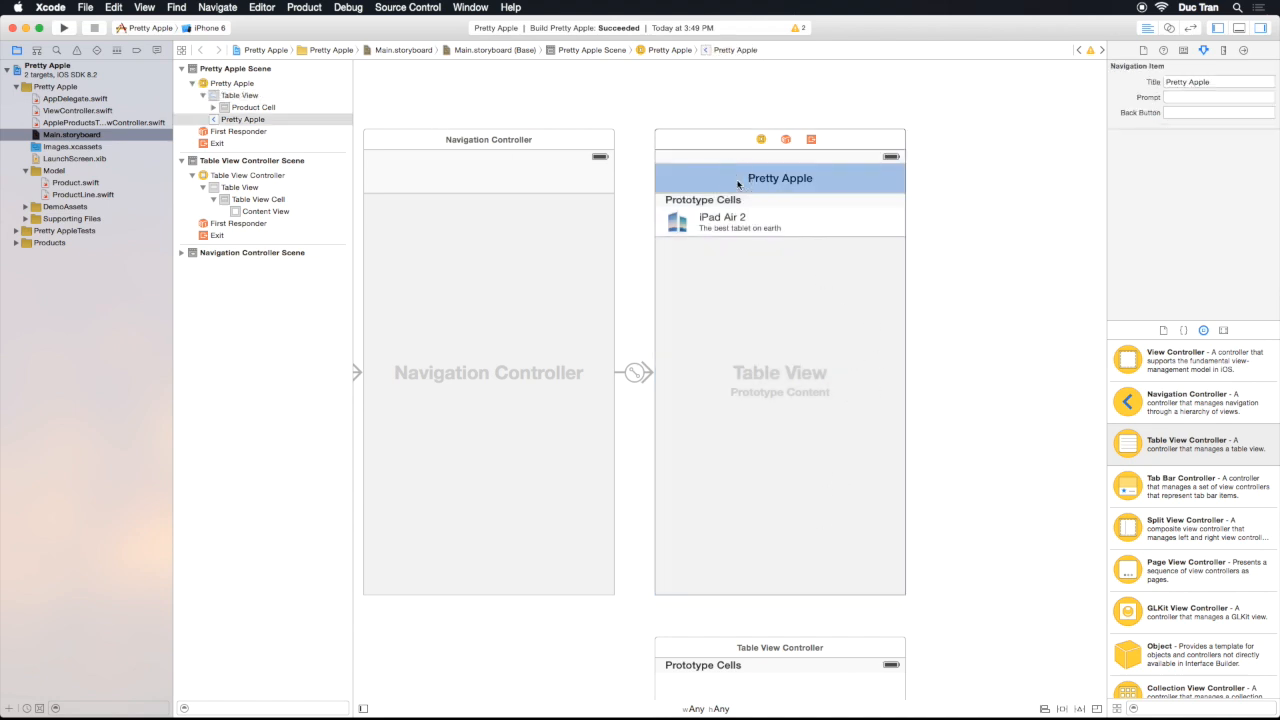
click(238, 95)
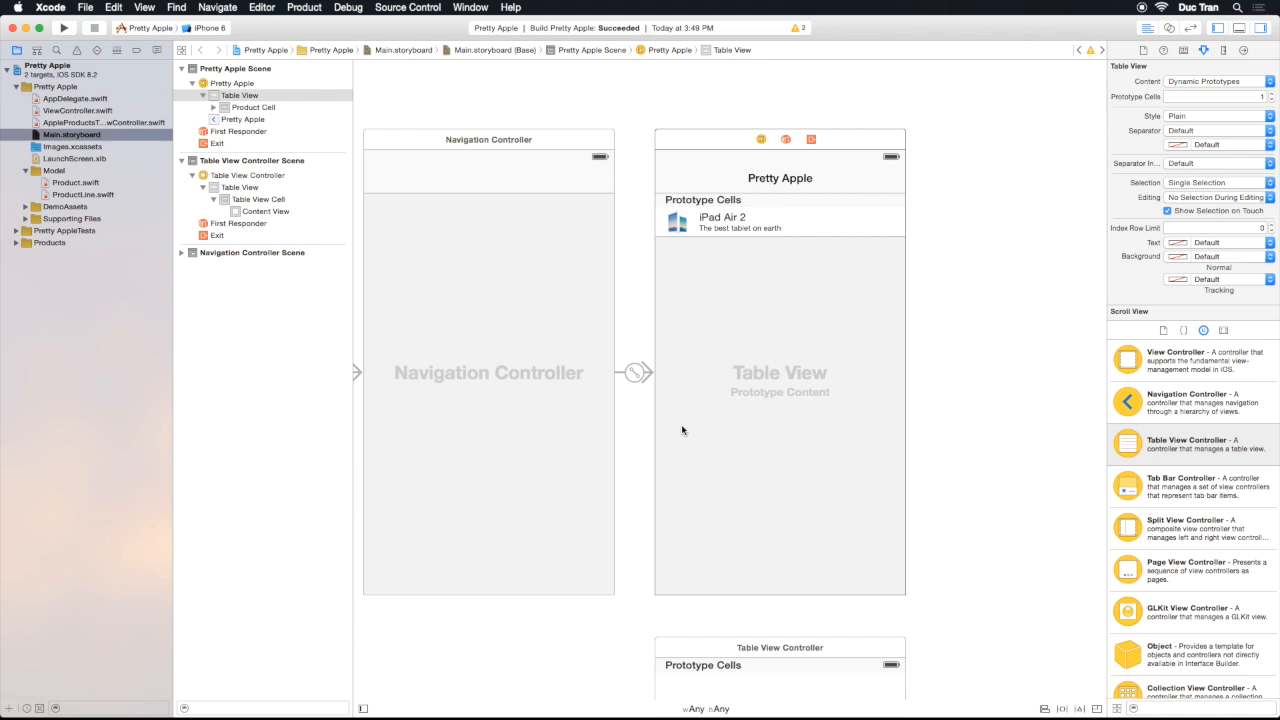
mouse_move(658, 265)
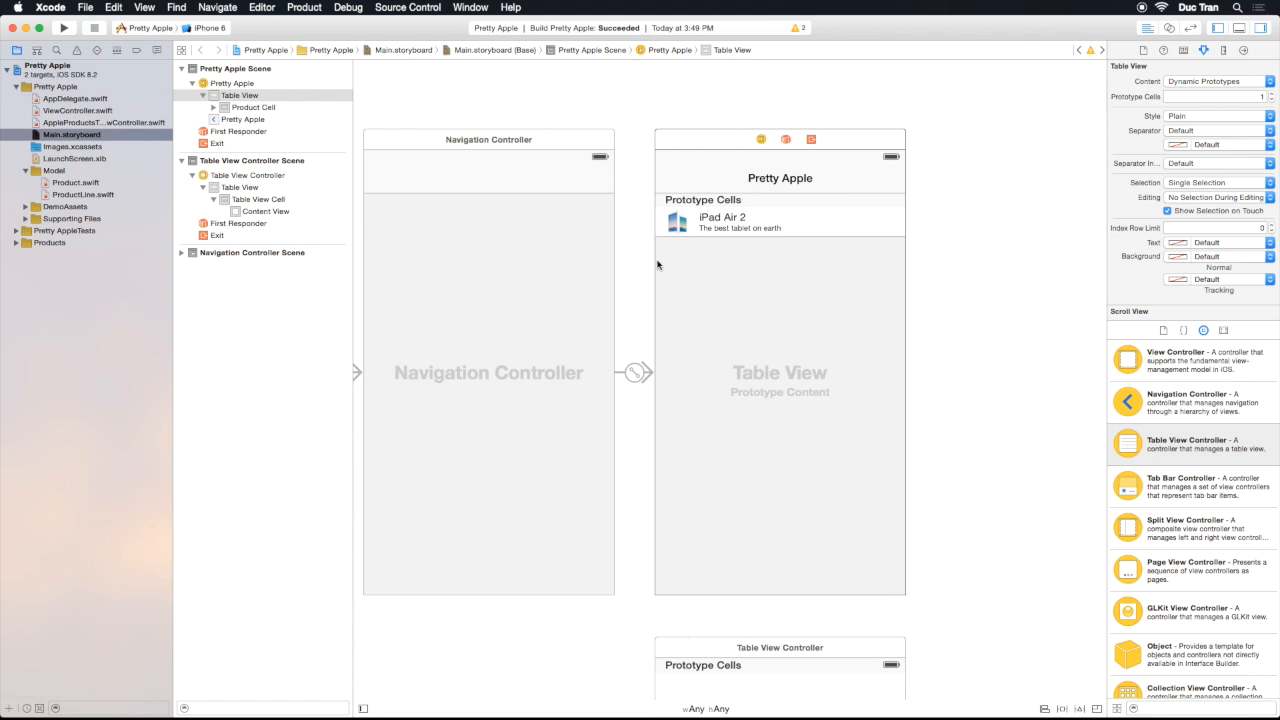
mouse_move(698, 301)
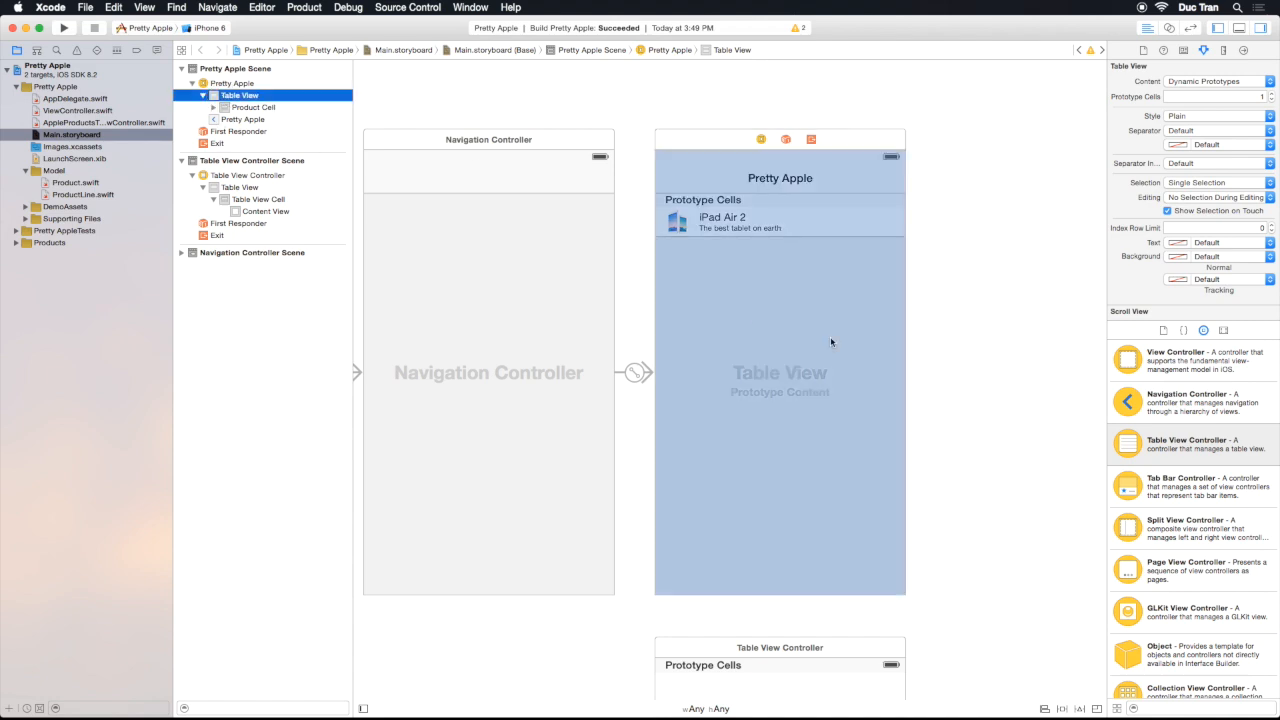
mouse_move(813, 563)
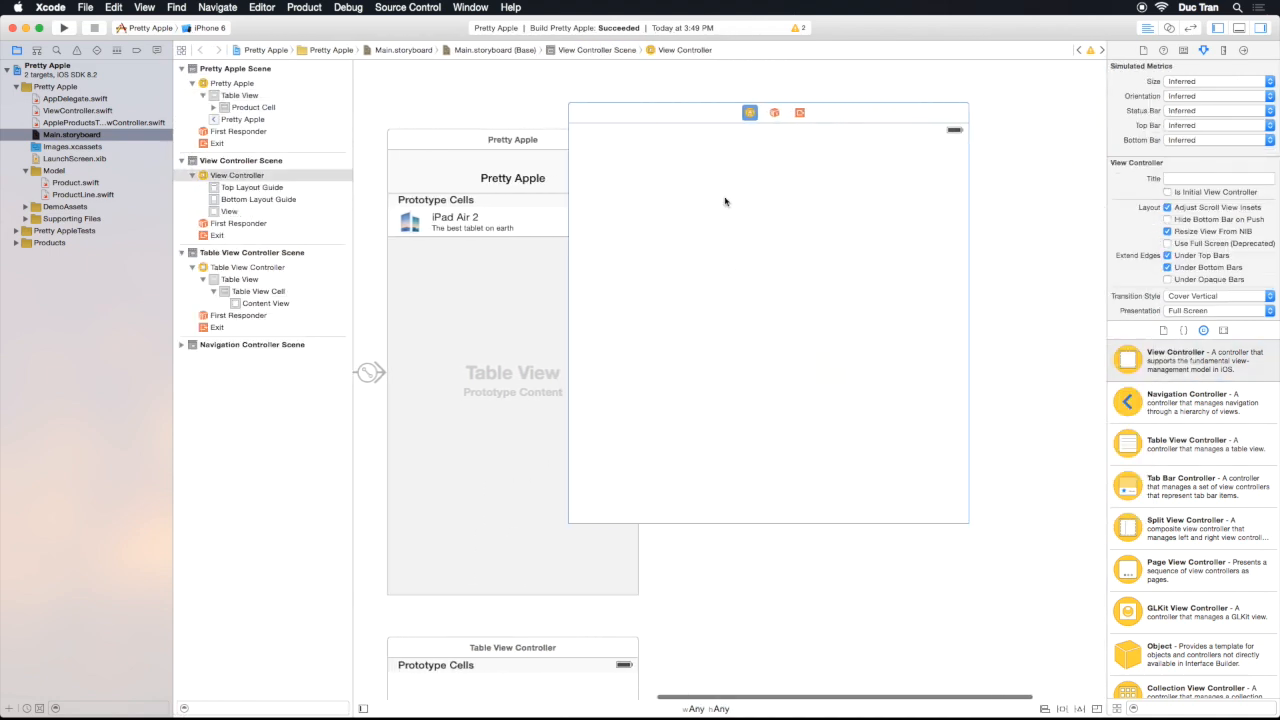
Shrink the copied table view to the upper part of the view controller's view
click(228, 211)
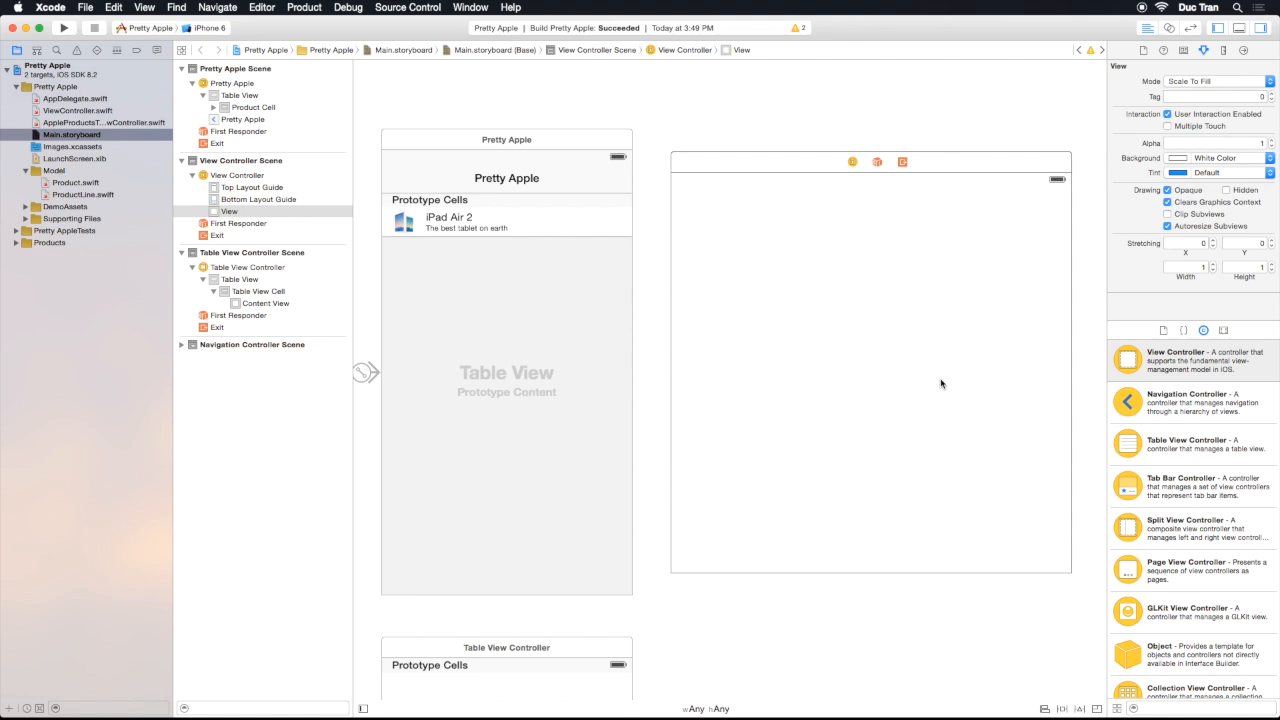
mouse_move(860, 300)
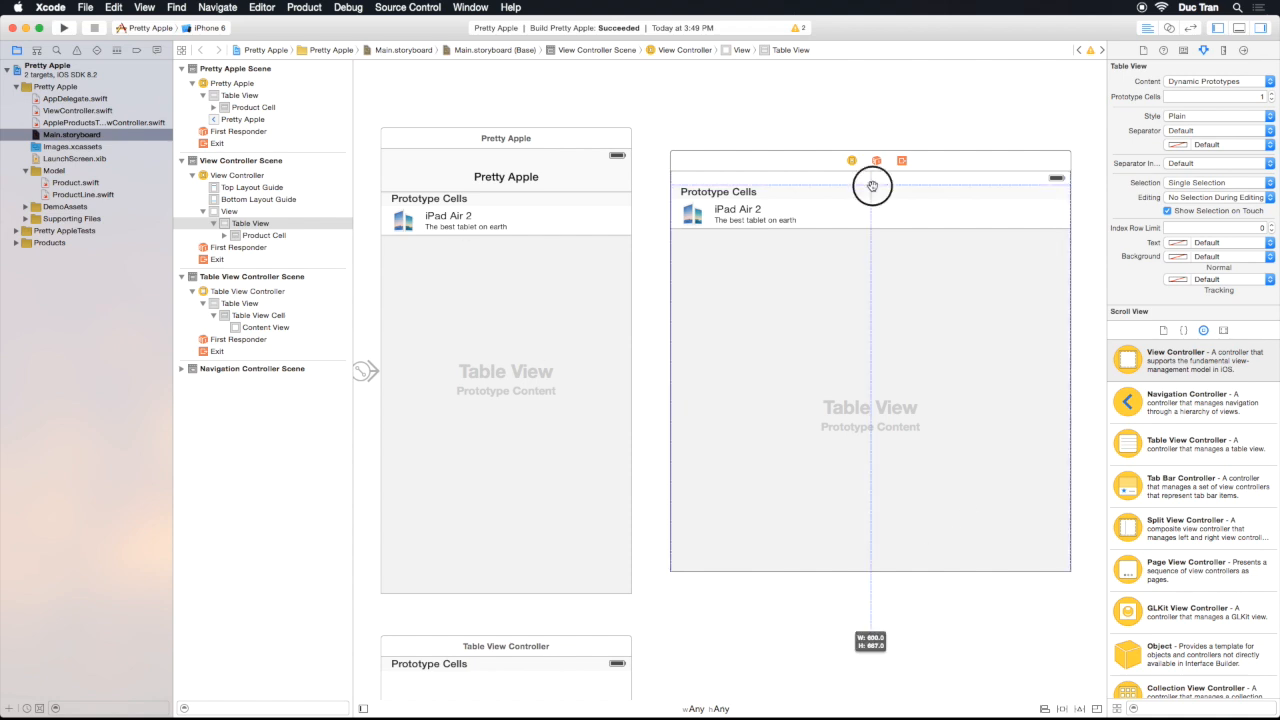
drag(872, 186, 844, 255)
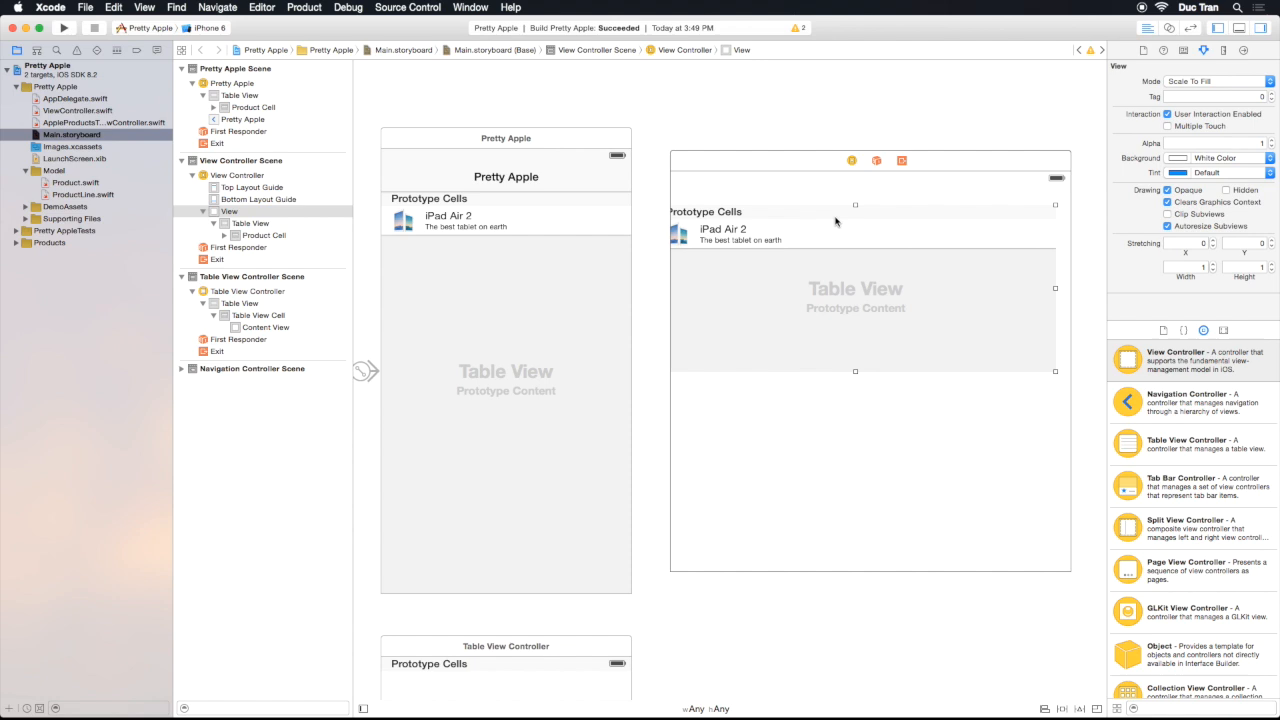
click(855, 197)
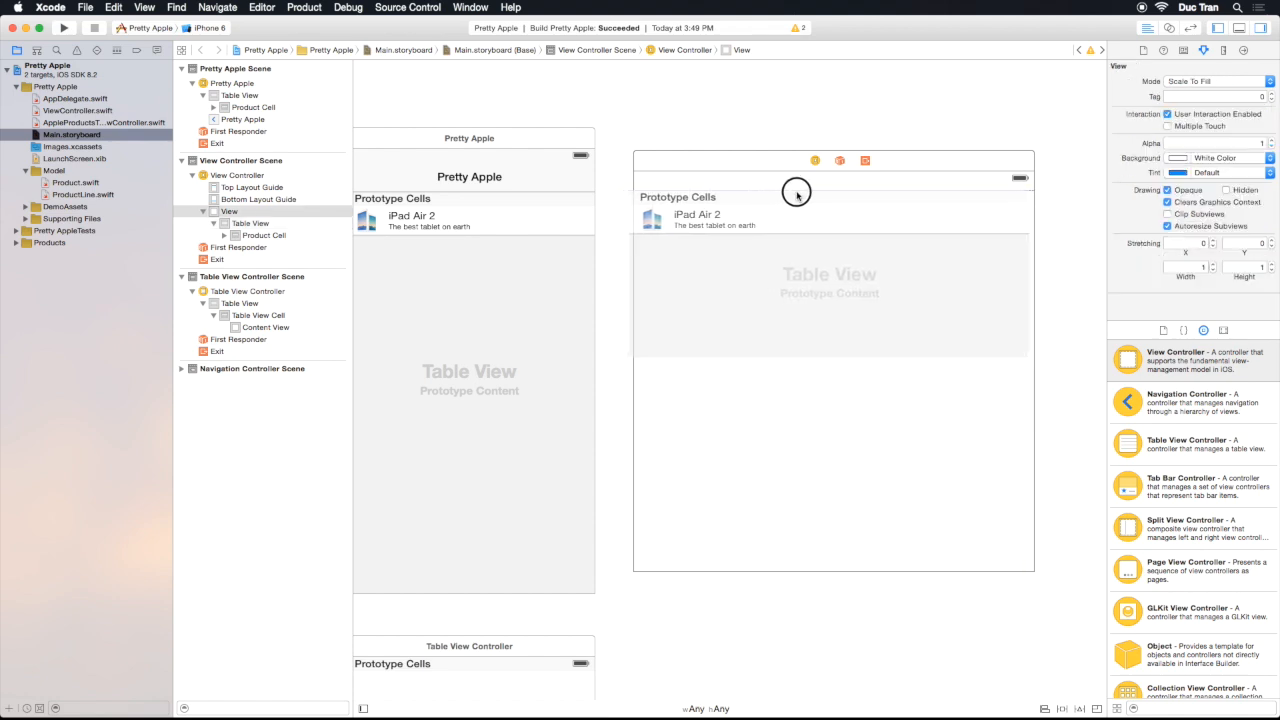
click(833, 290)
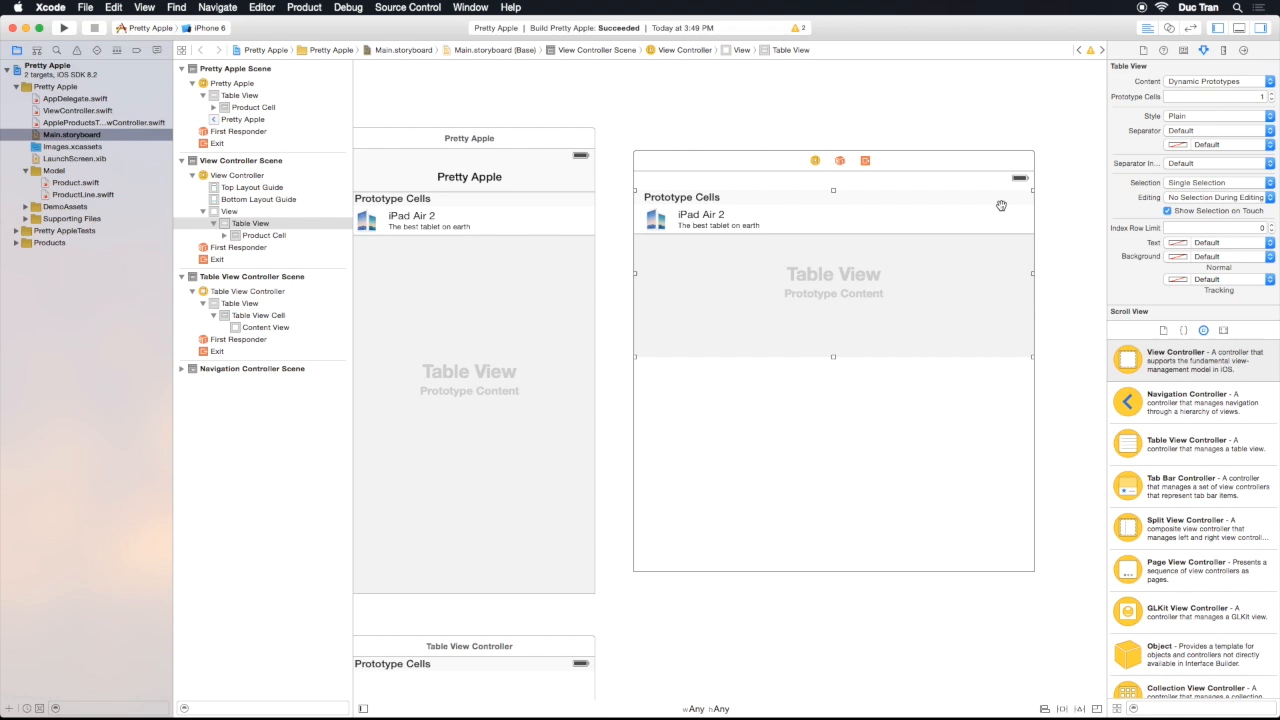
mouse_move(651, 198)
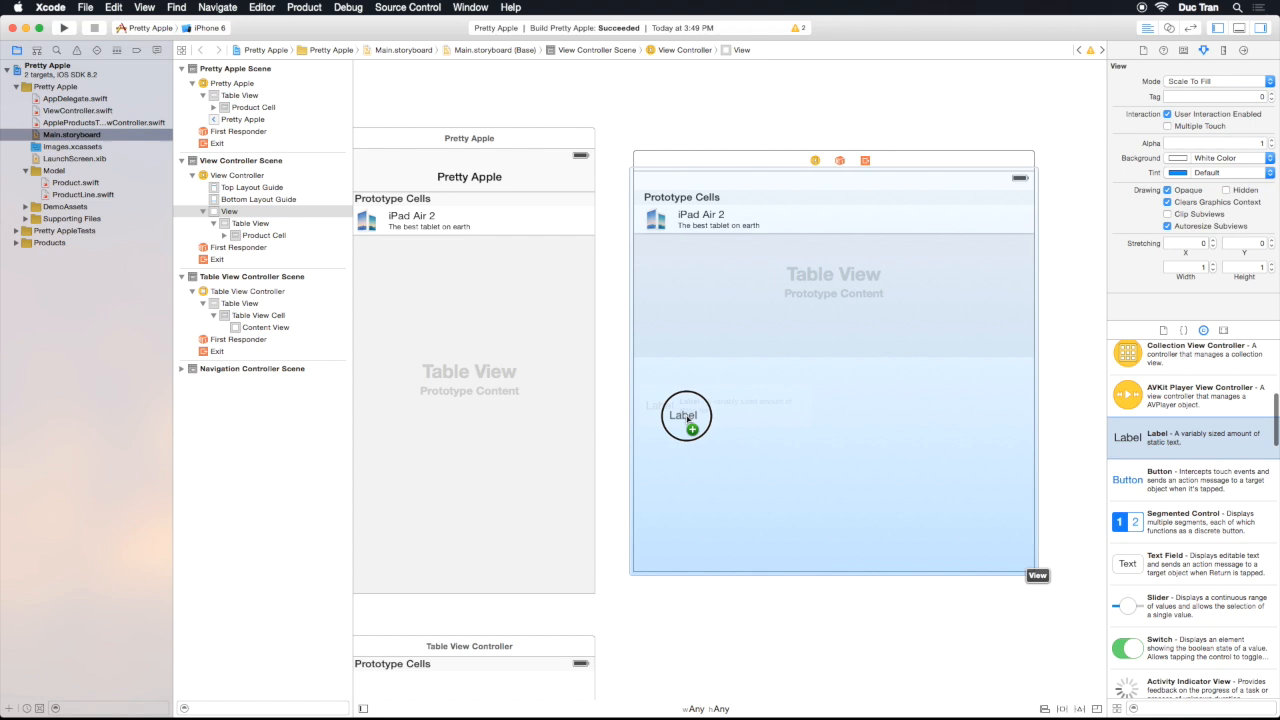
Place a label and a text field beneath the shortened table view
drag(685, 415, 657, 369)
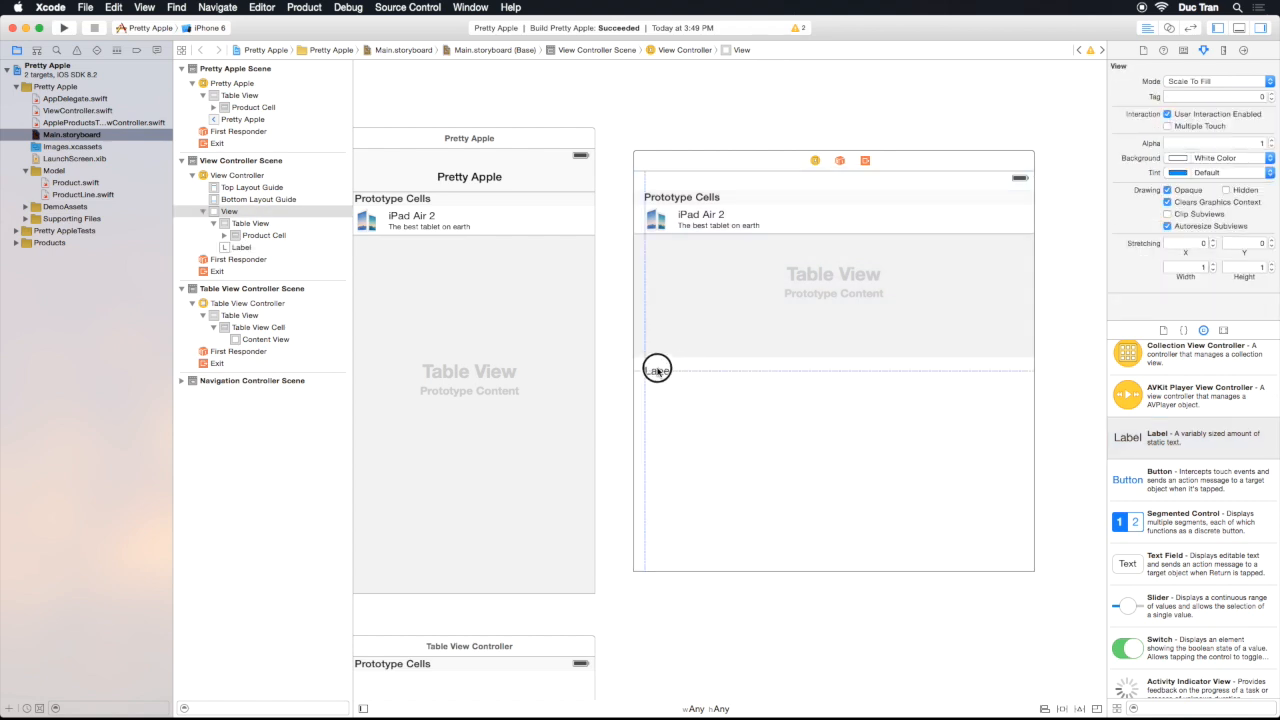
click(656, 370)
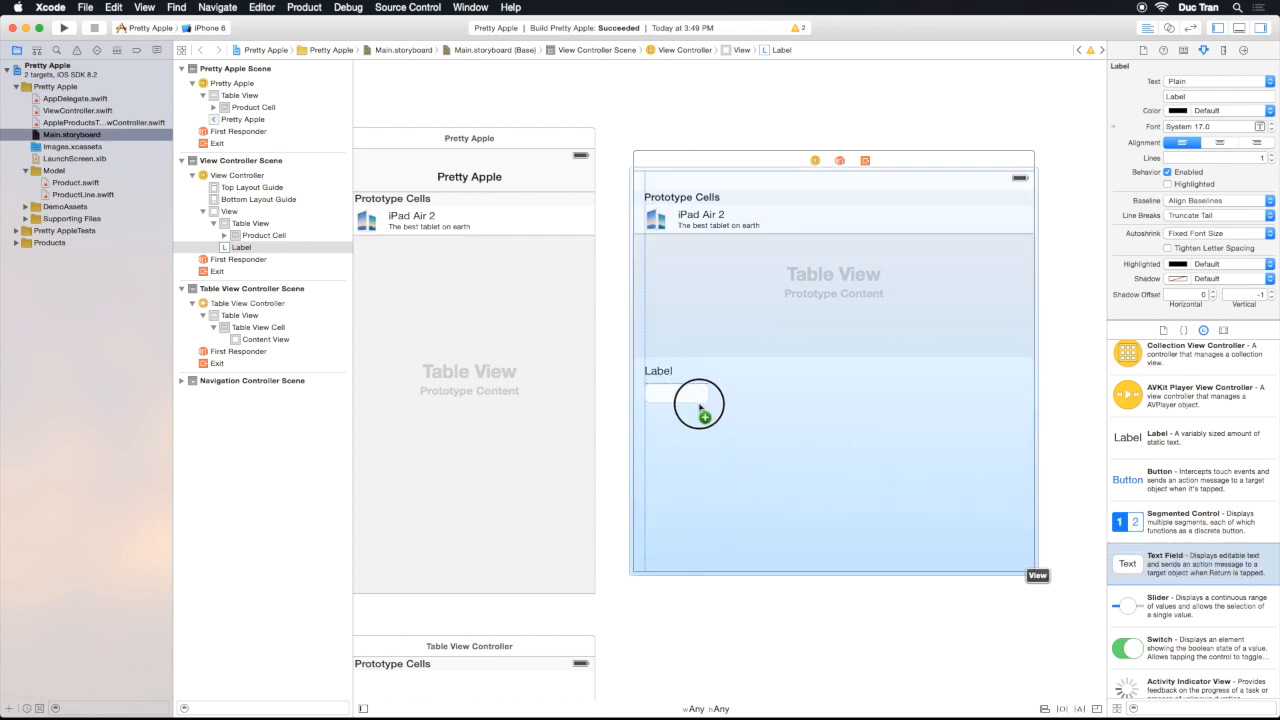
click(677, 393)
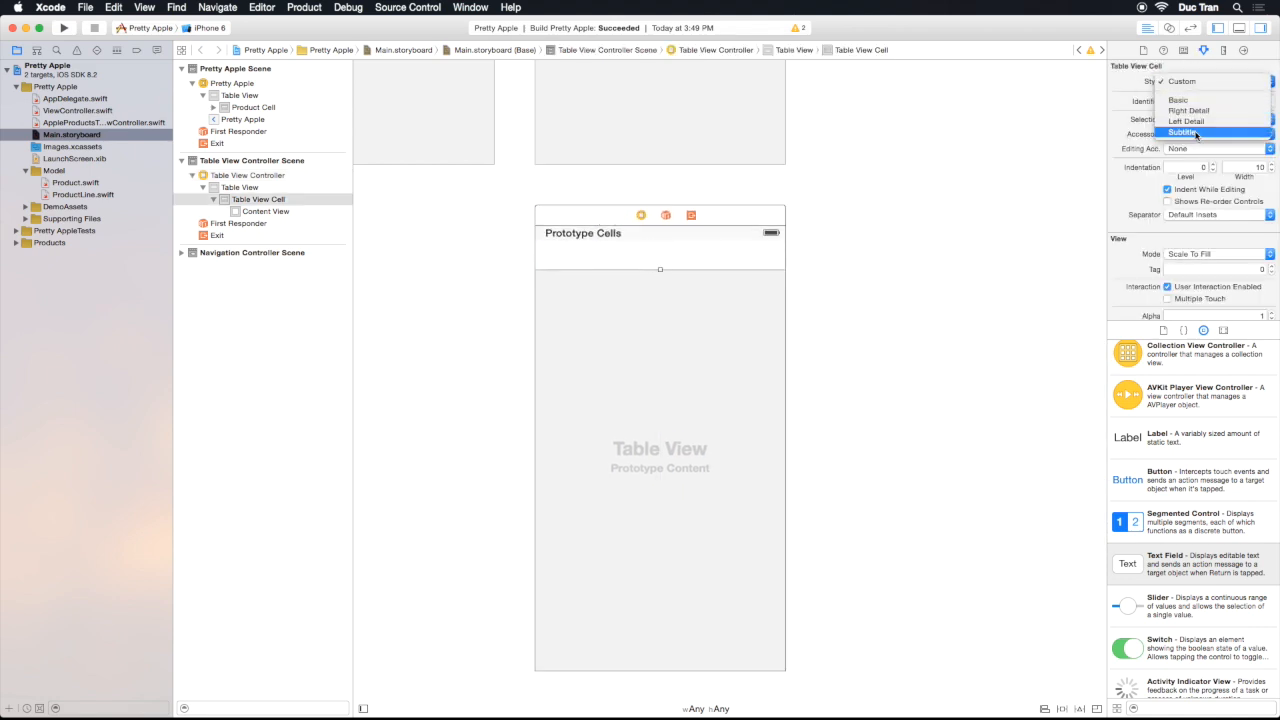
Begin entering the Subtitle prototype cell's reuse identifier
click(1198, 131)
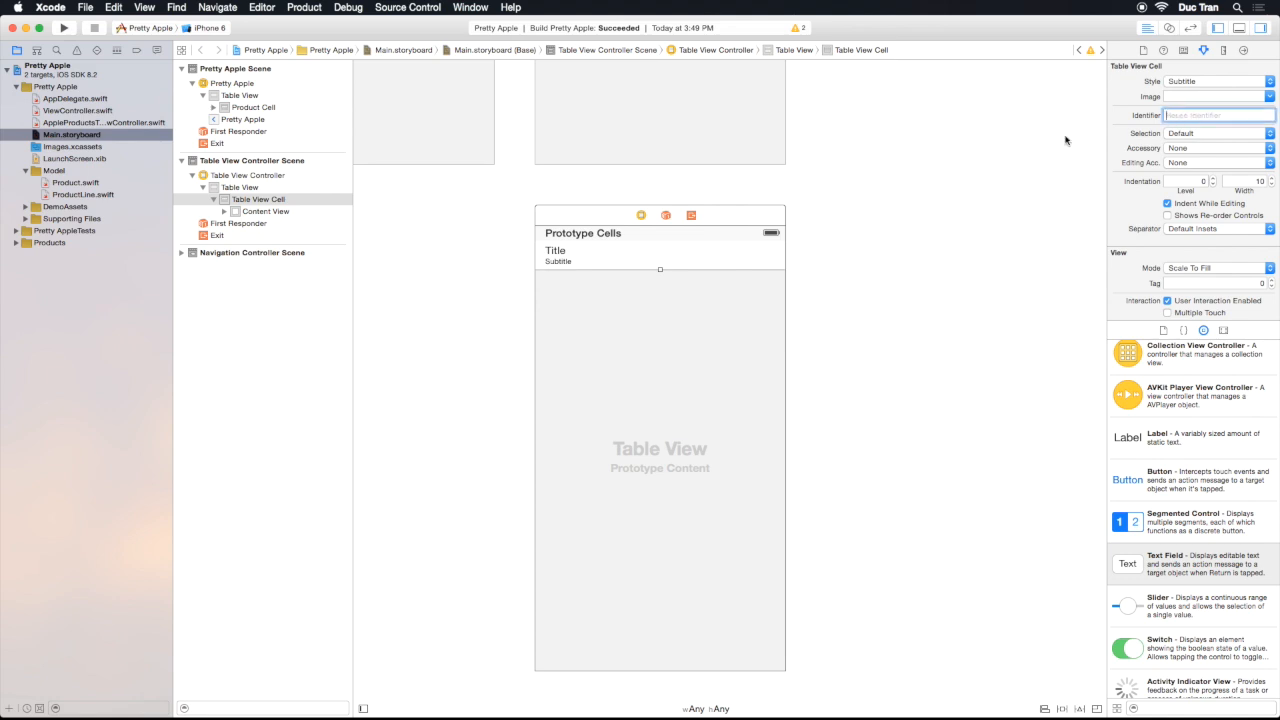
Set the cell's identifier to 'Product Cell' and its image to ipad-air2.tif
text(Product)
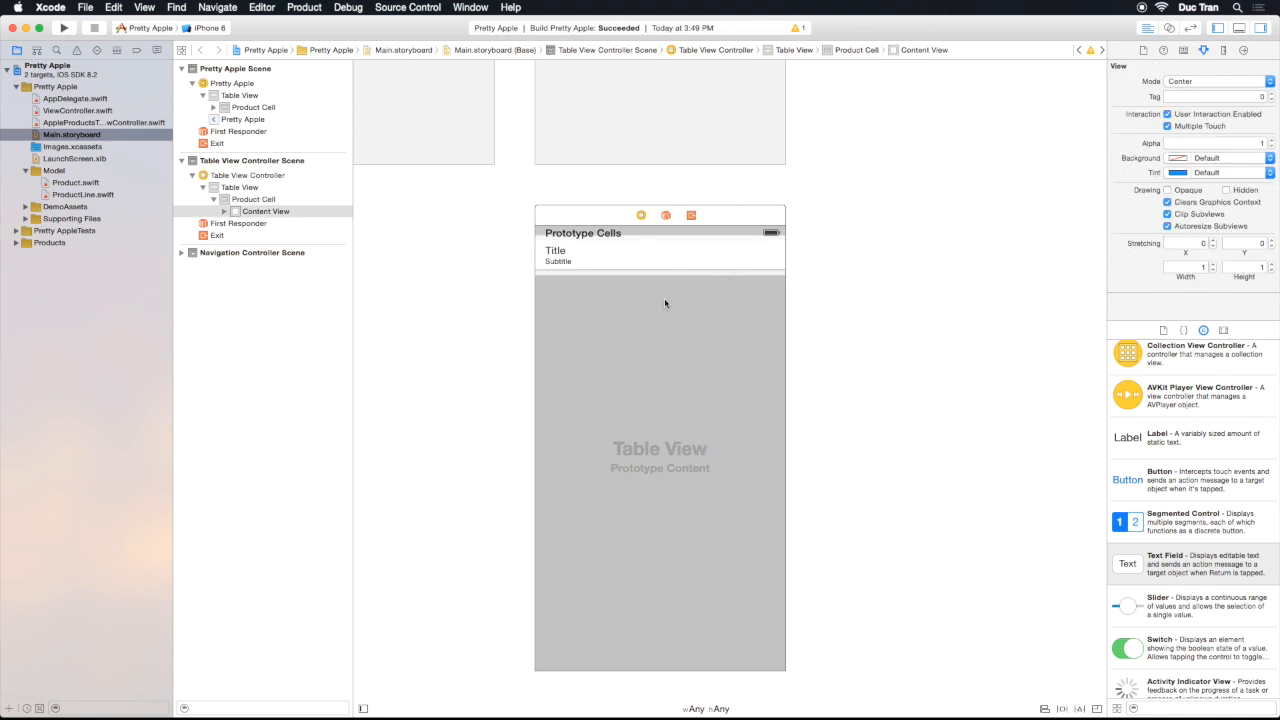
click(252, 199)
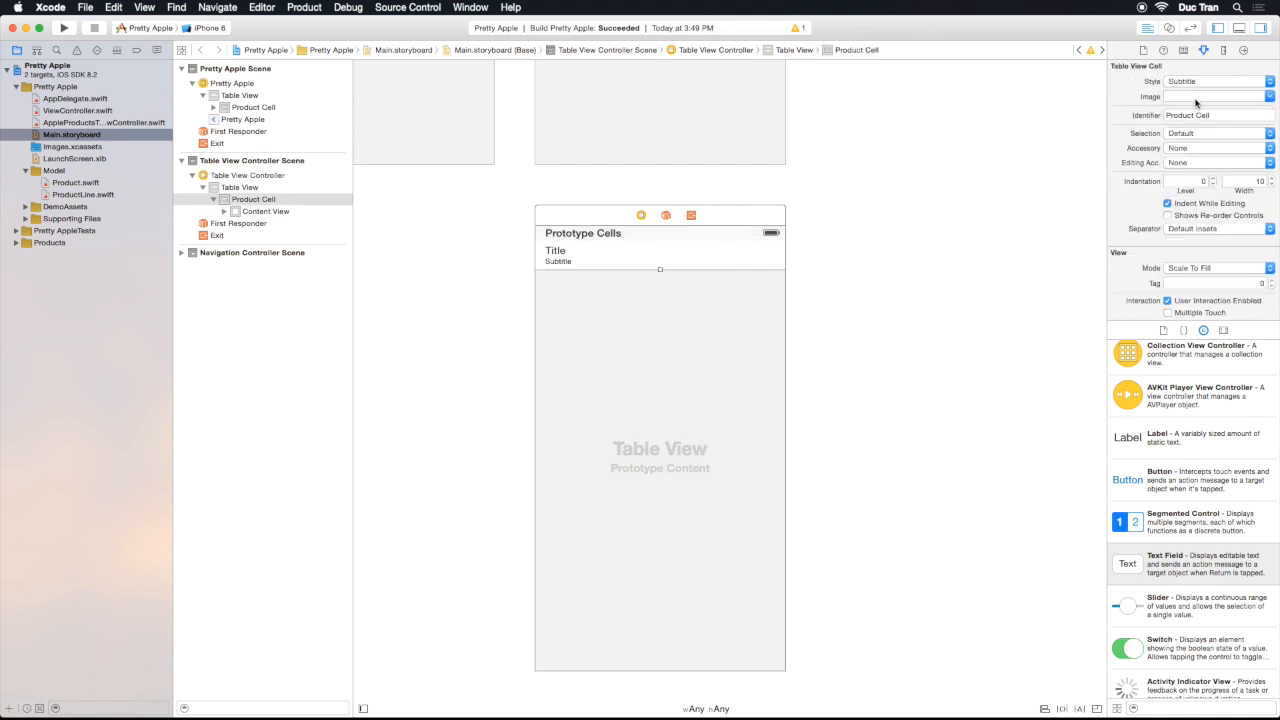
text(ipad-air2.tif)
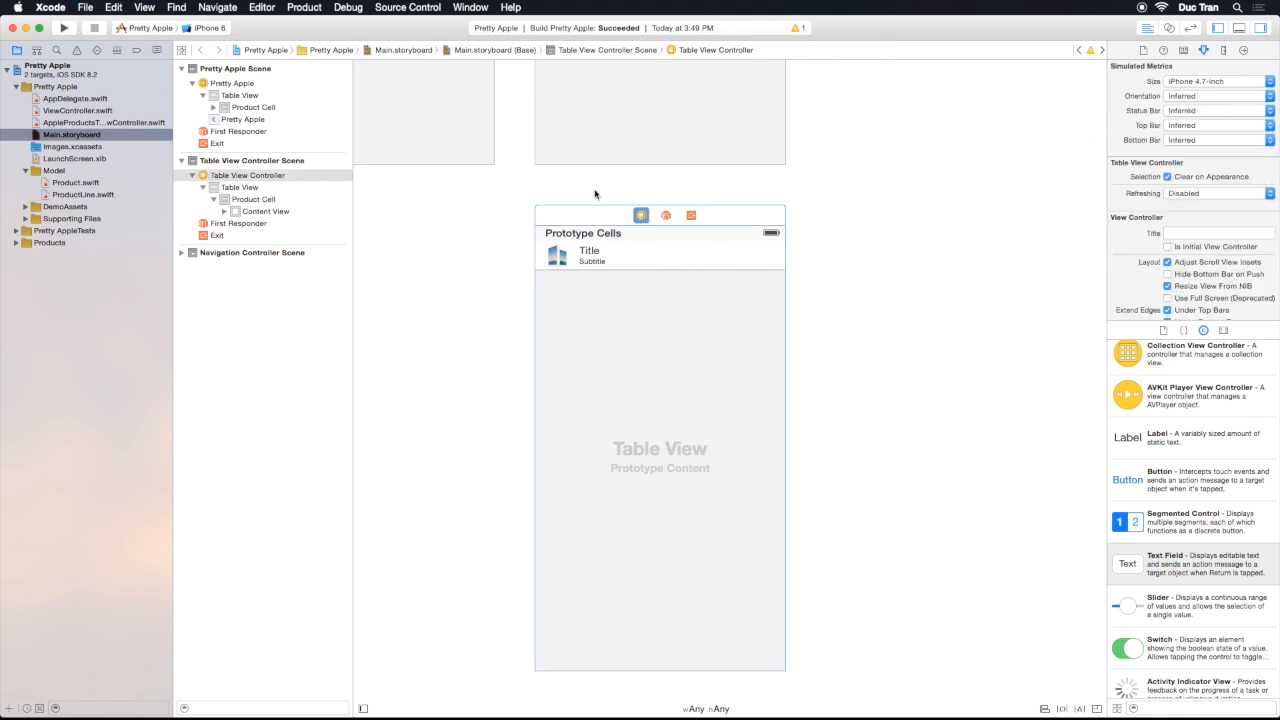
click(238, 7)
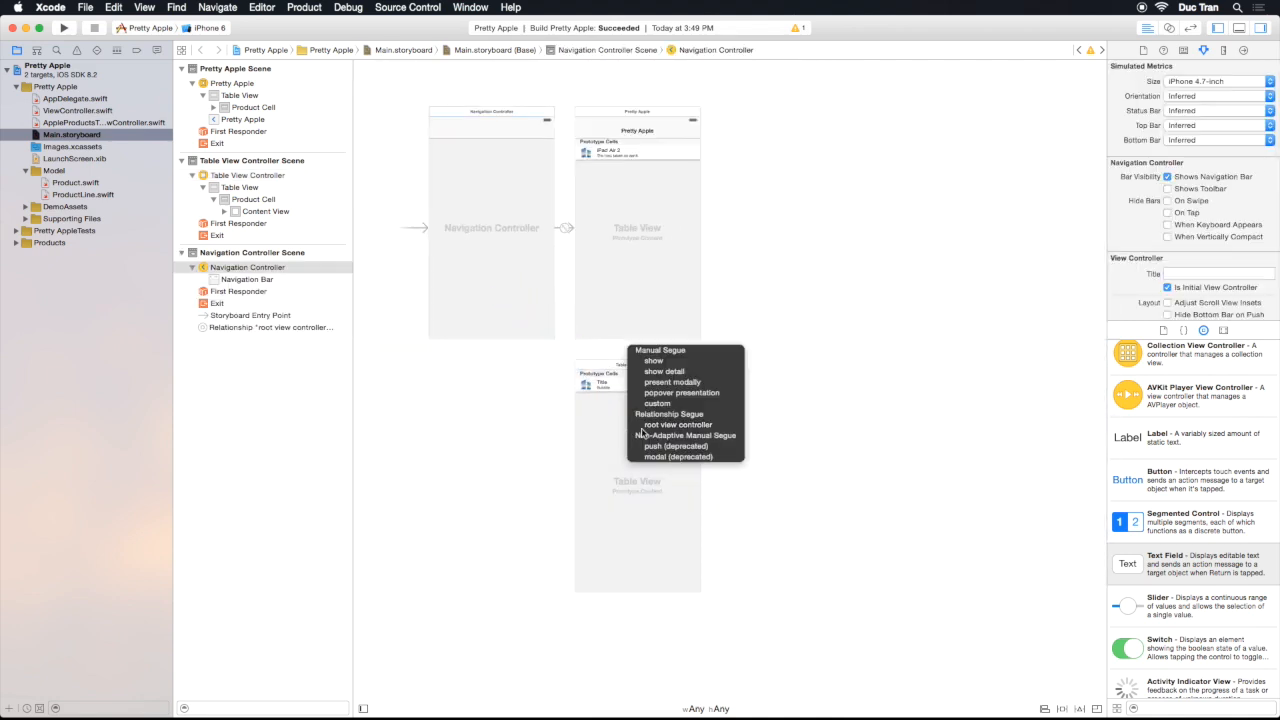
mouse_move(681, 425)
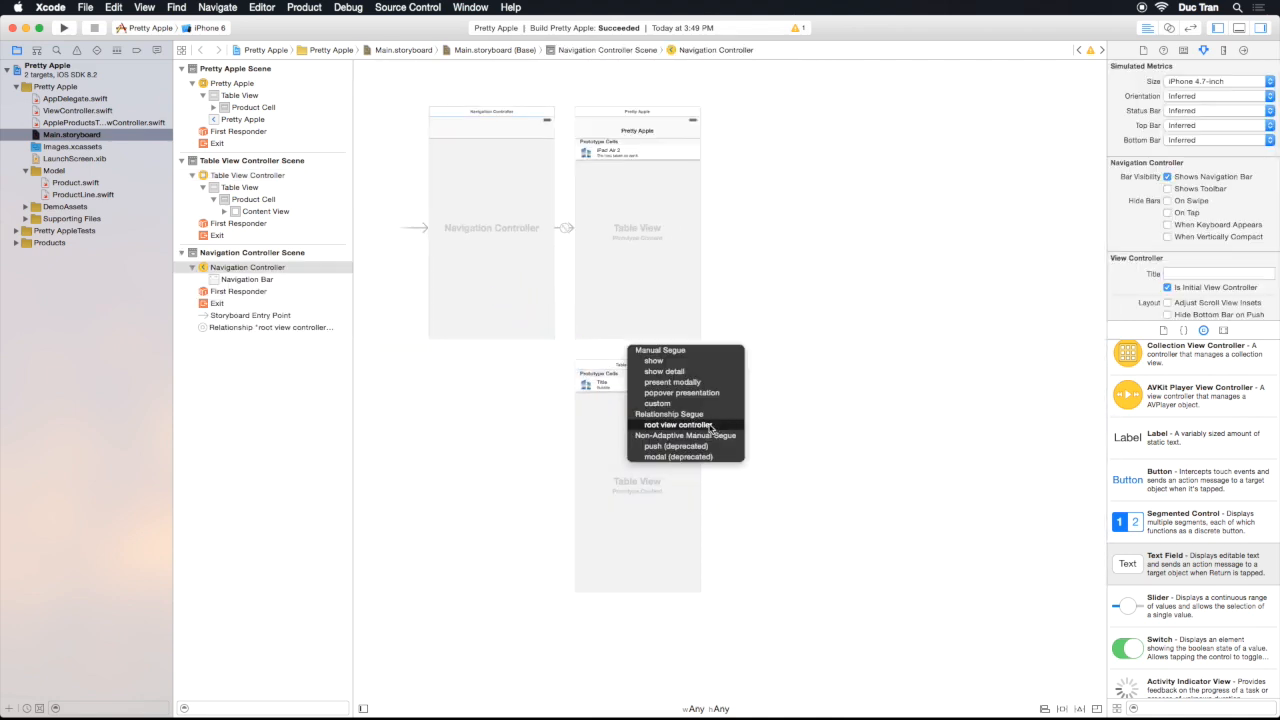
Make the table view controller the navigation root and title its bar 'Pretty Apple'
click(676, 424)
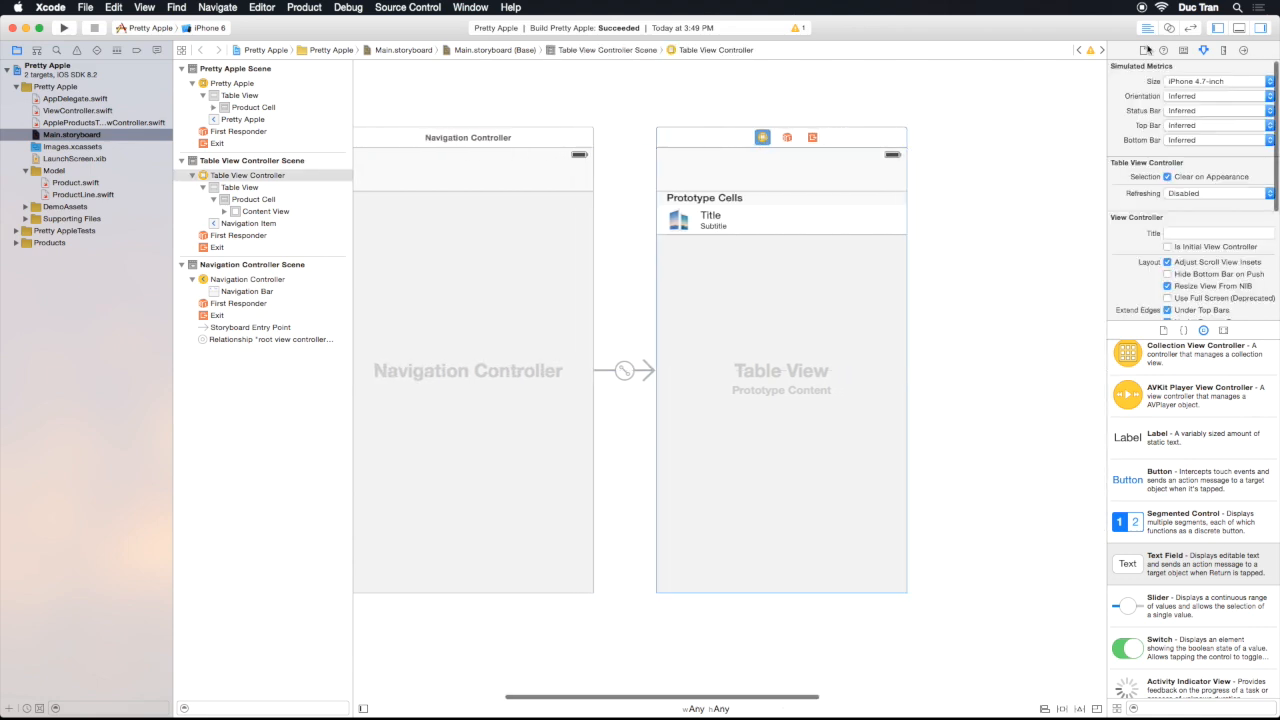
click(1183, 54)
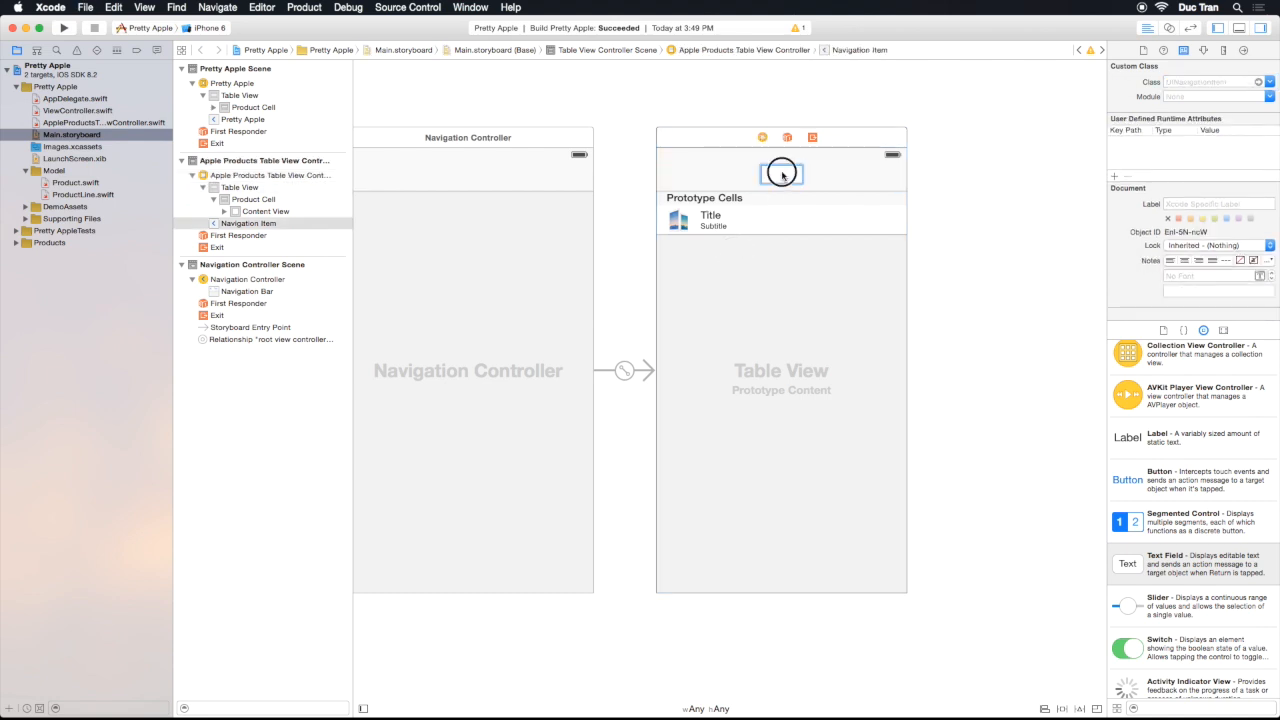
text(Ap)
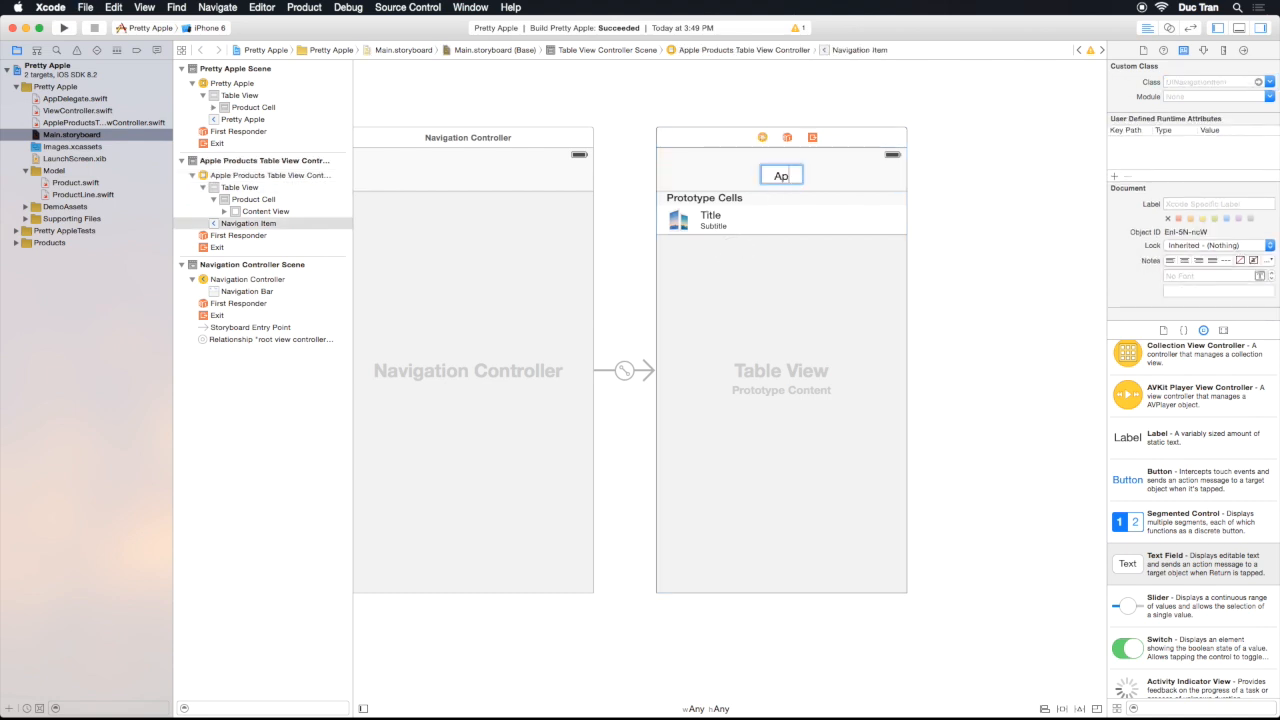
text(Pretty Apple)
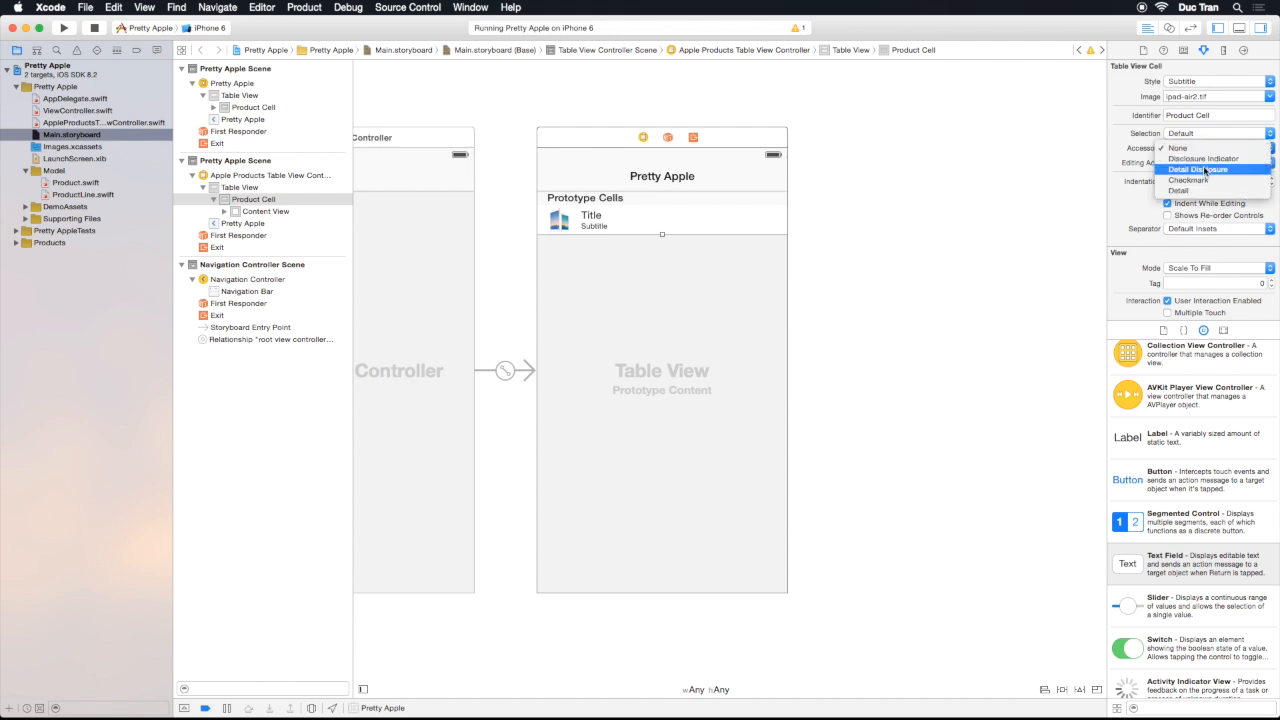
Give the product cell a Disclosure Indicator and show-segue it to a new View Controller
click(1199, 169)
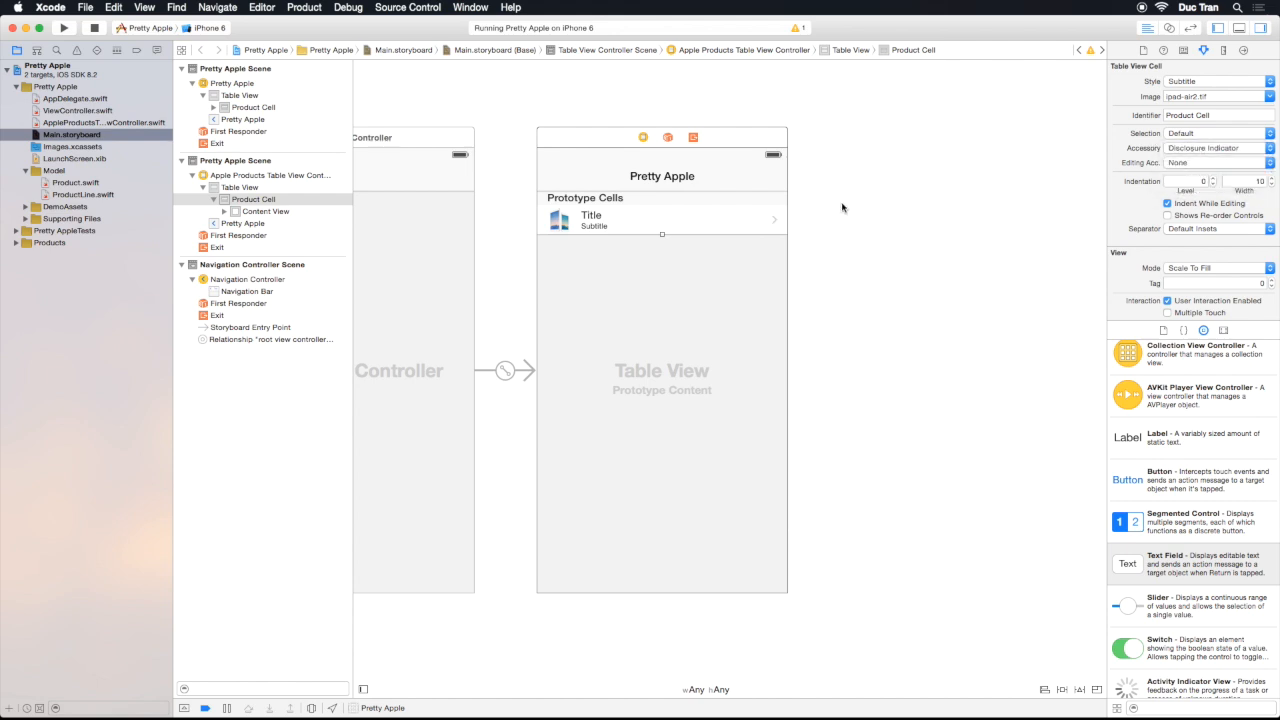
mouse_move(770, 218)
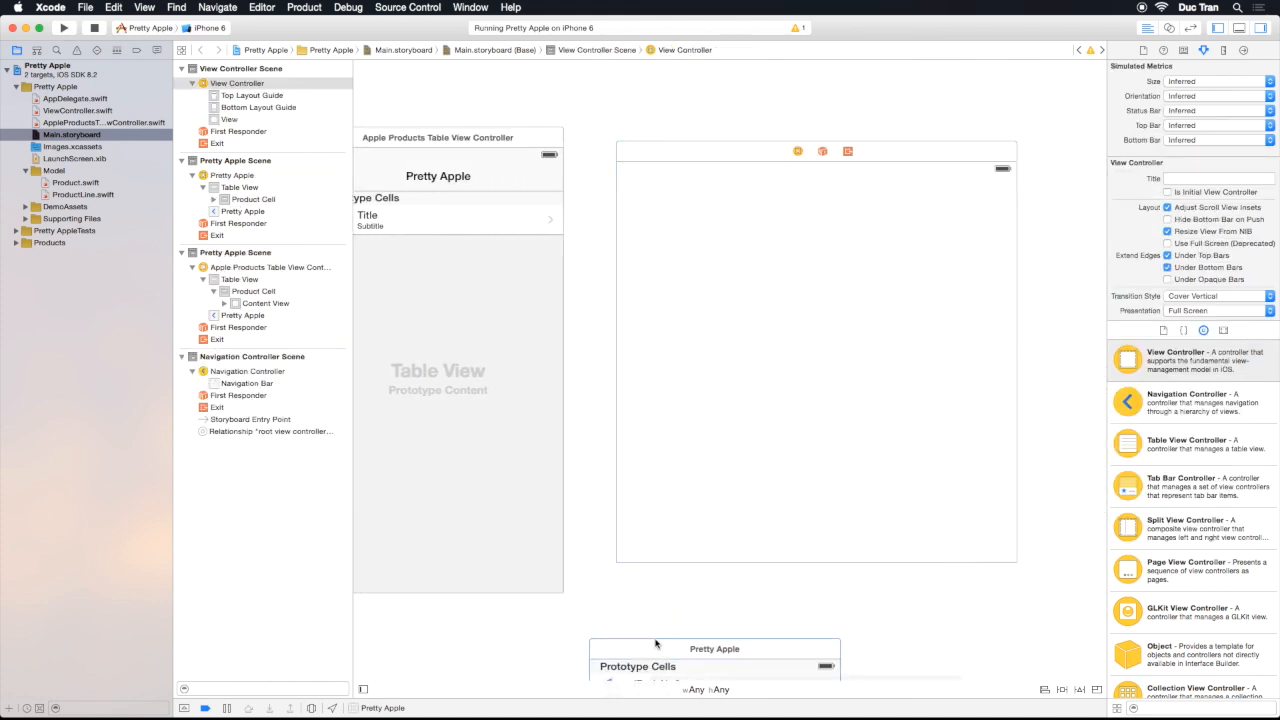
click(439, 219)
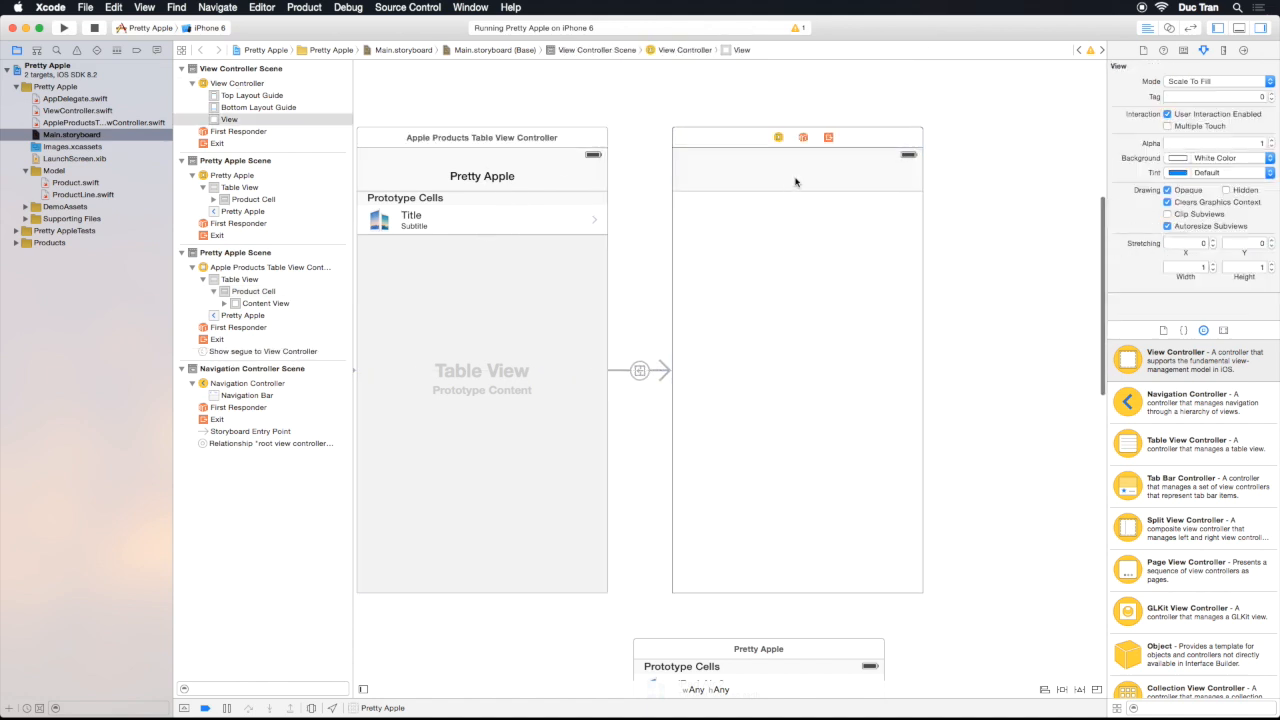
click(778, 137)
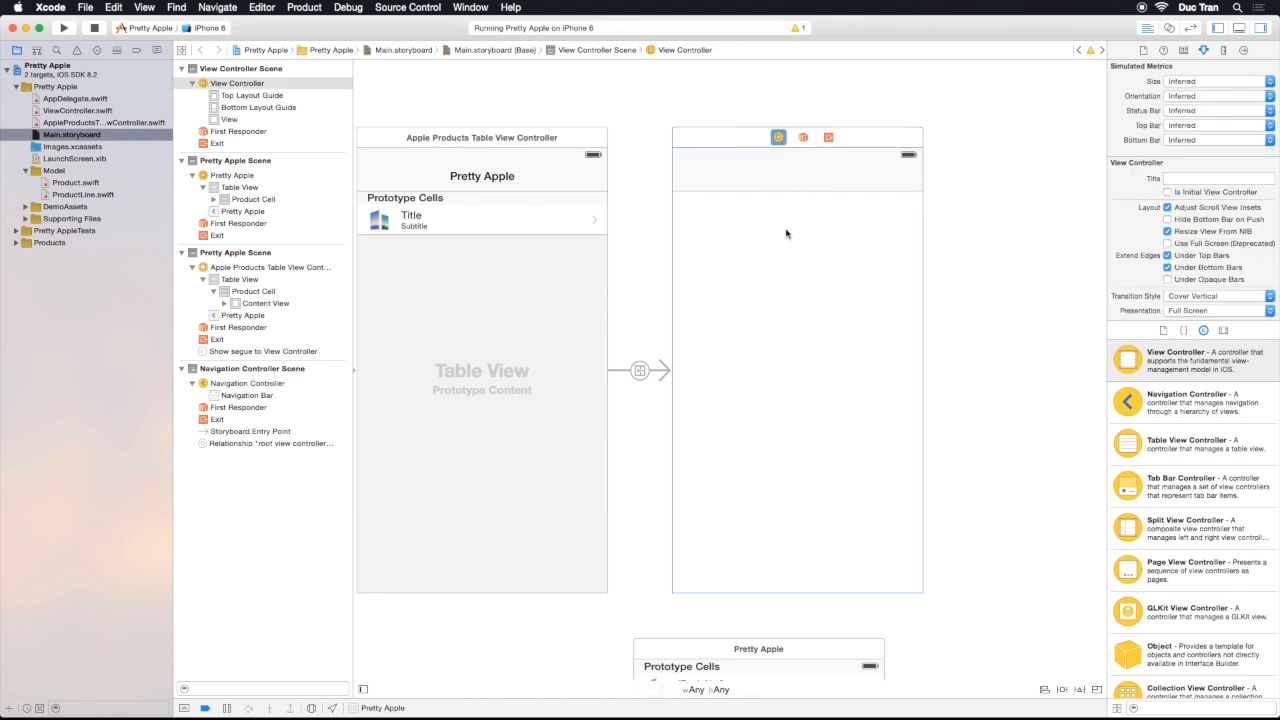
click(493, 228)
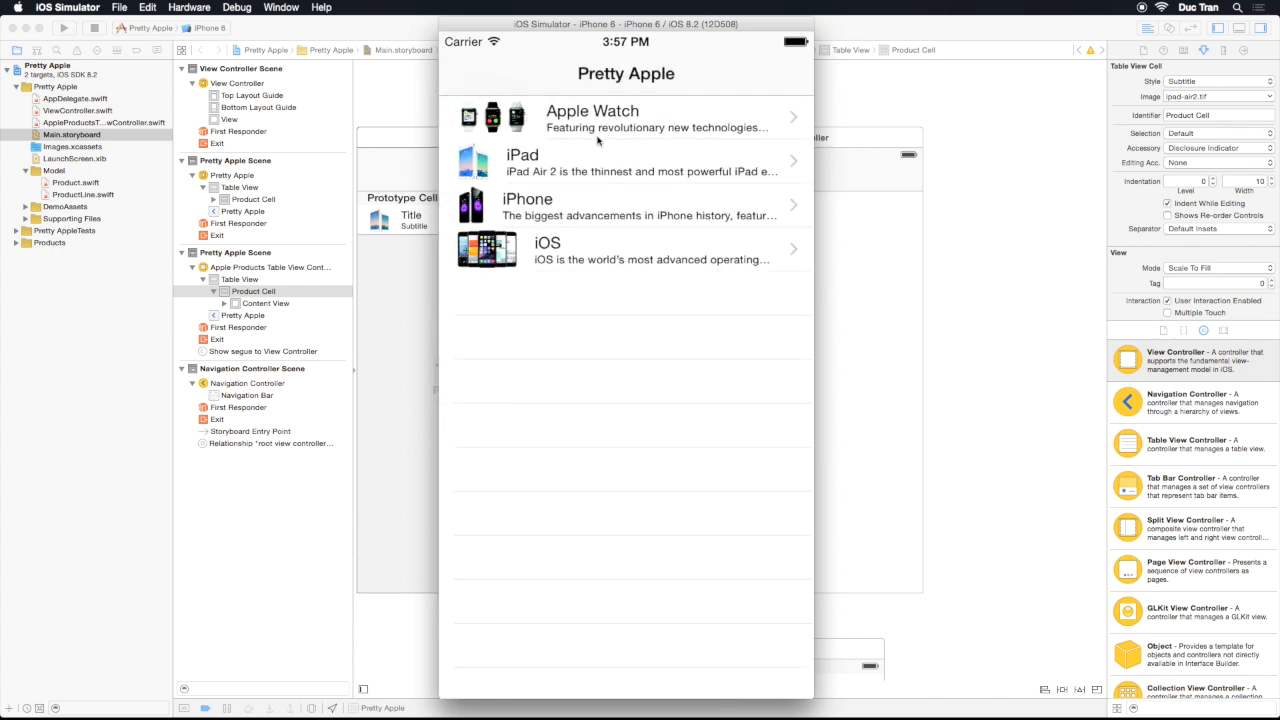
Tap the Apple Watch row in the running Pretty Apple app
click(626, 119)
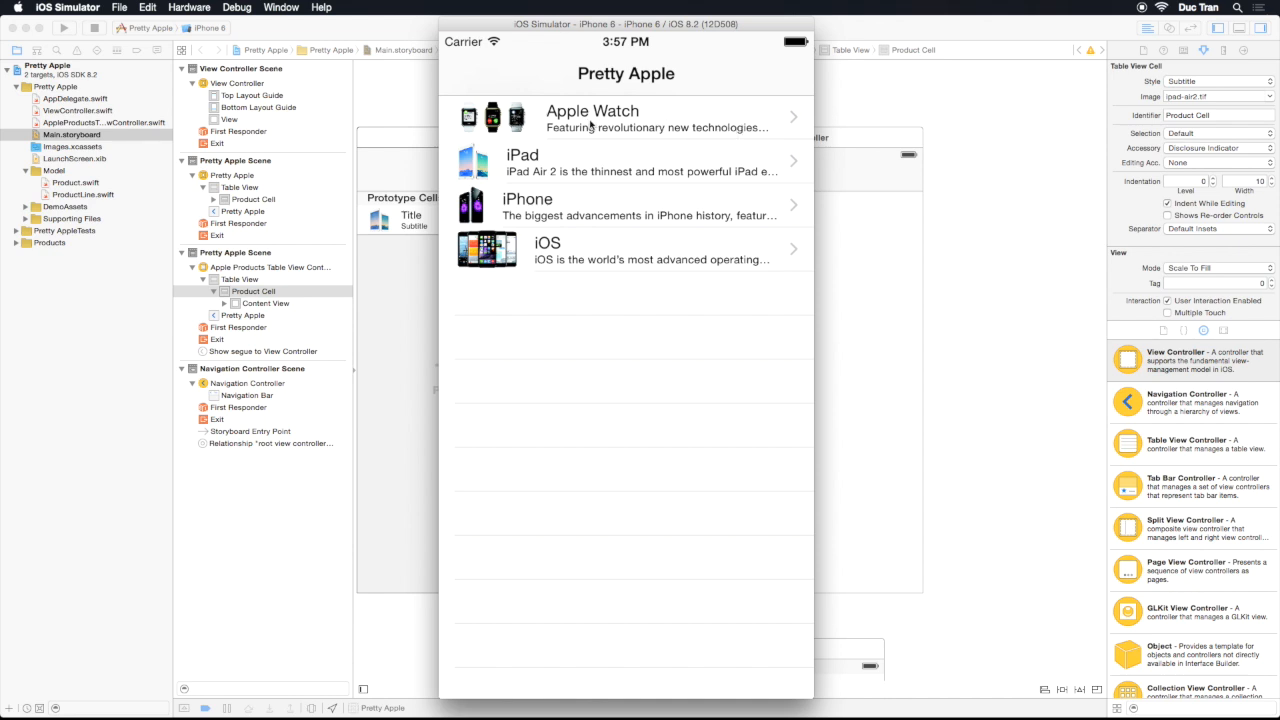
mouse_move(664, 131)
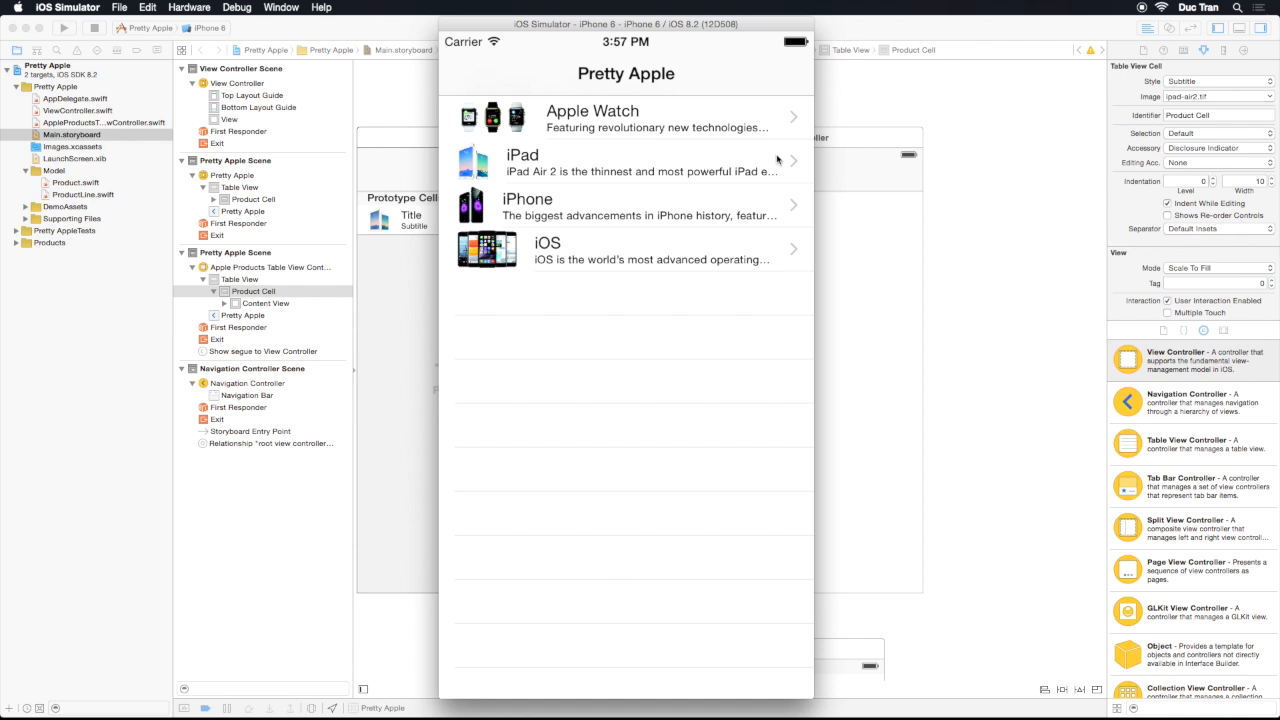
mouse_move(580, 340)
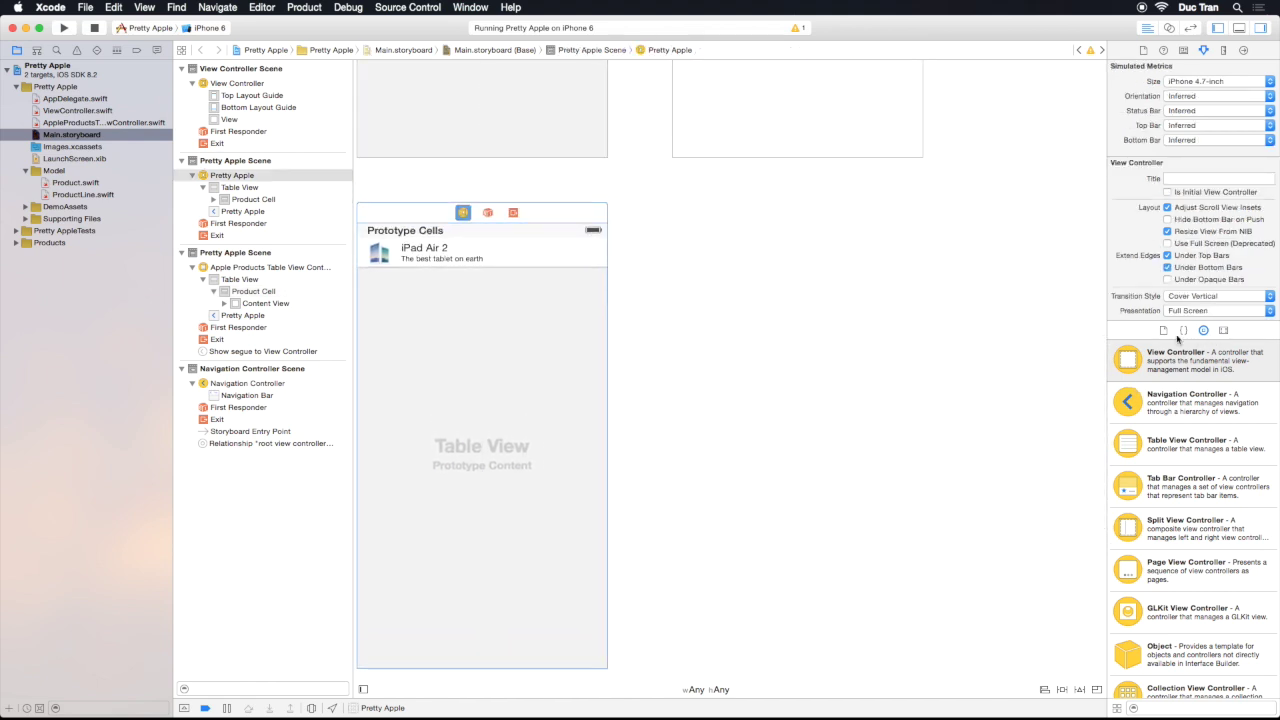
Bring the Simulator forward and scroll the Pretty Apple list past Apple Watch
click(481, 250)
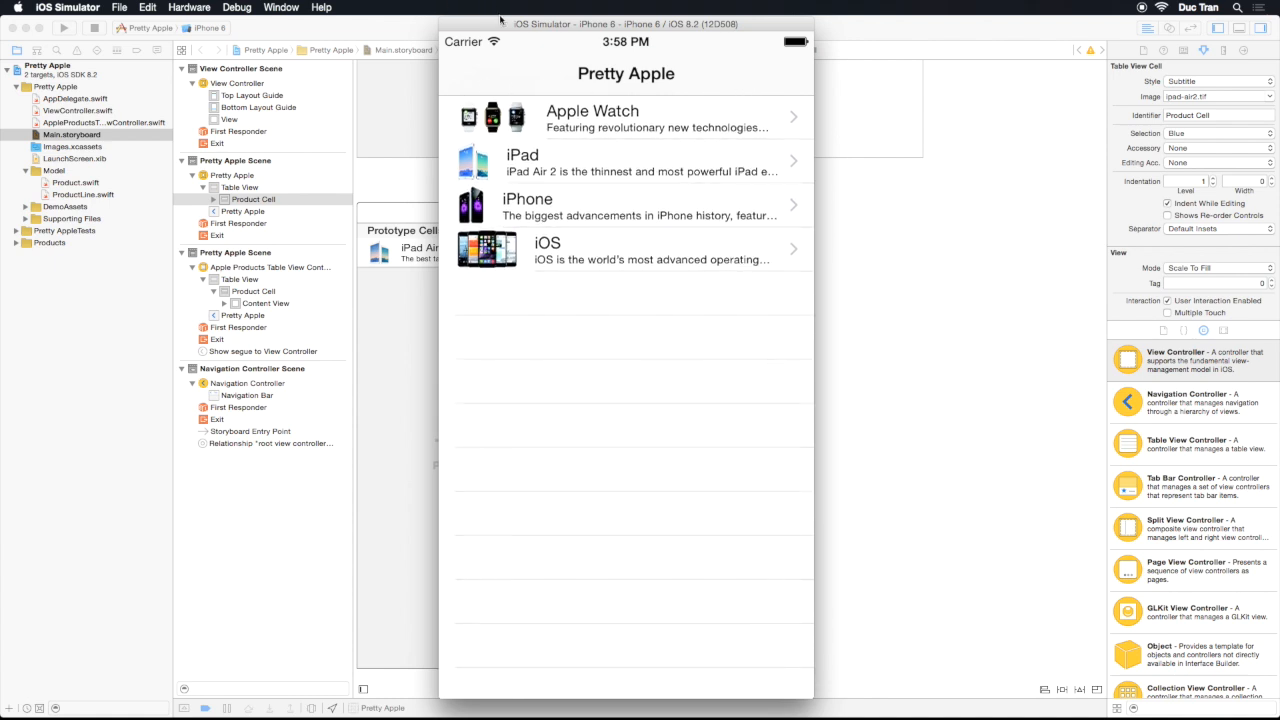
scroll(down, 3)
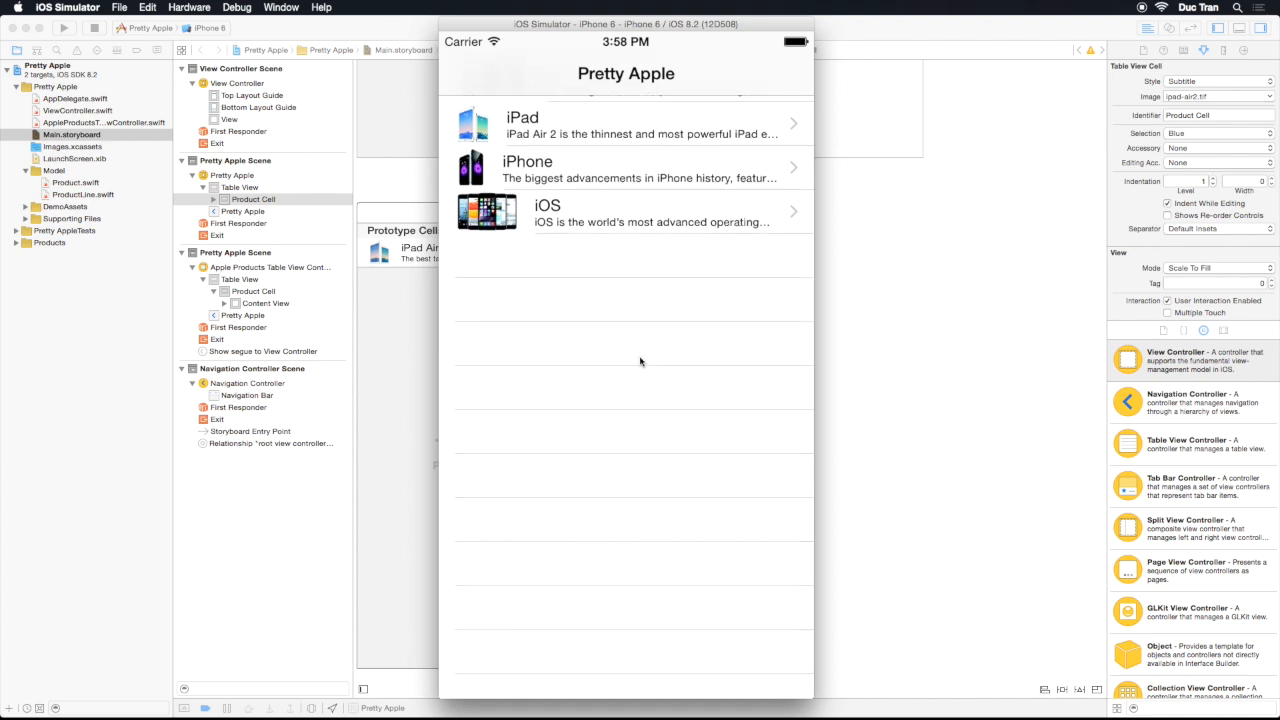